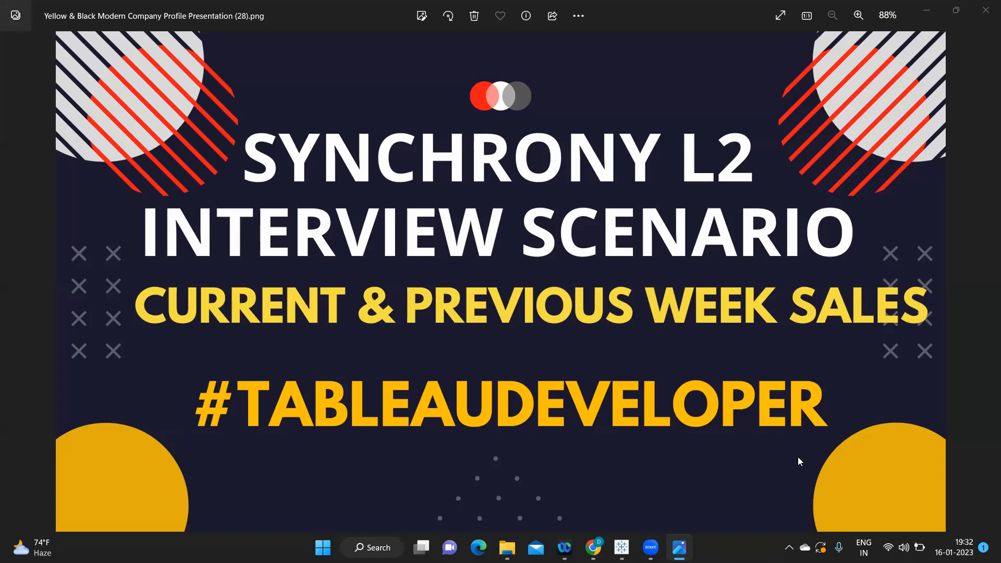
mouse_move(734, 509)
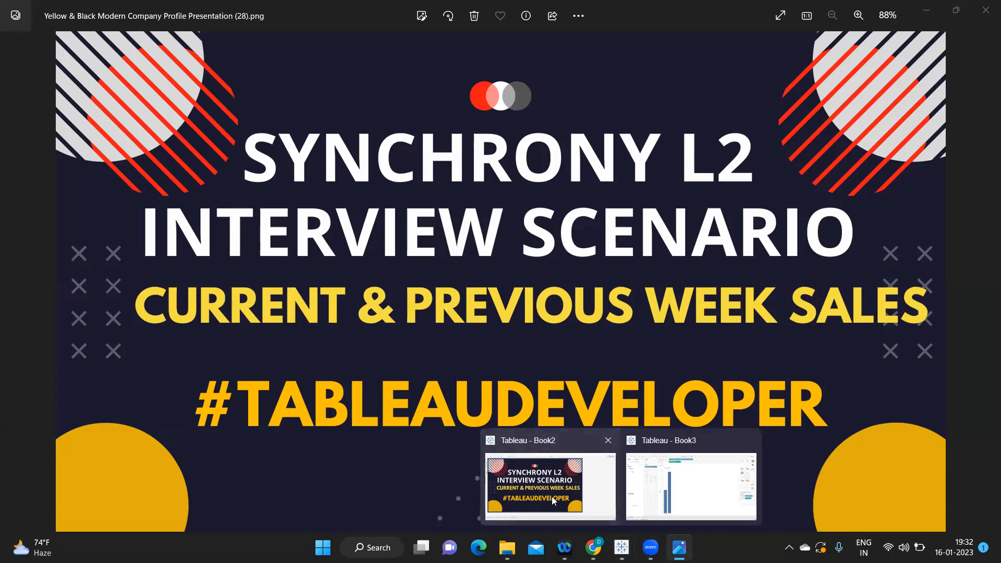
In Book2, drag Order Date onto Rows to list years 2018–2021 on Sheet 2.
left_click(548, 486)
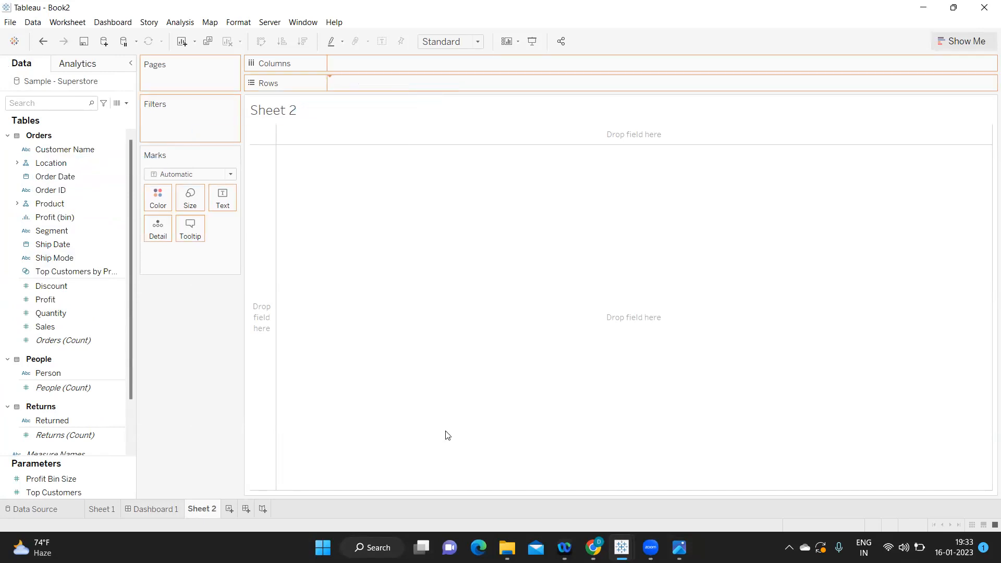
left_click_drag(54, 176, 375, 83)
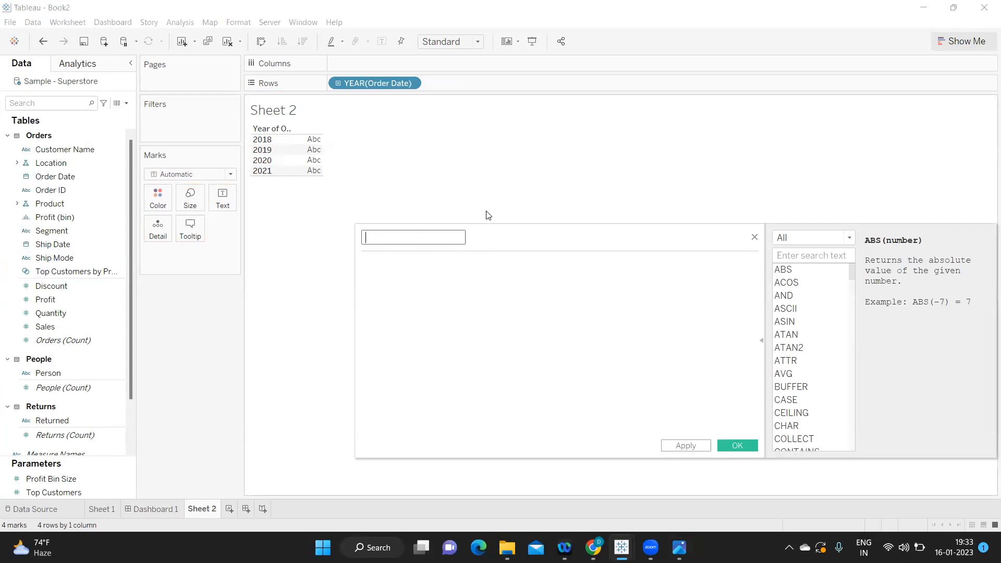
Name the calculation Dateadd with formula DATEADD('year',2,[Order Date]) and save it.
type("Dat")
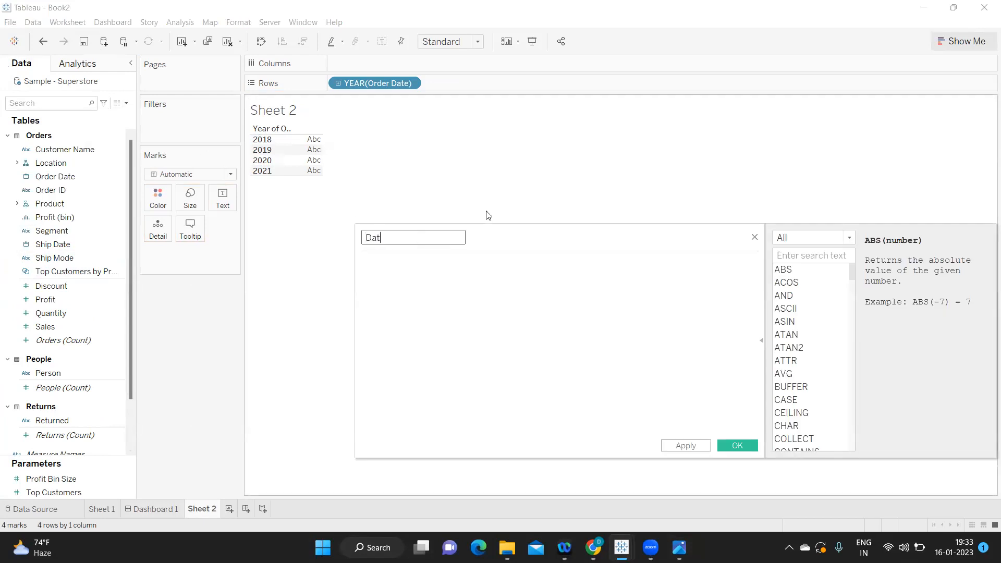
type("e")
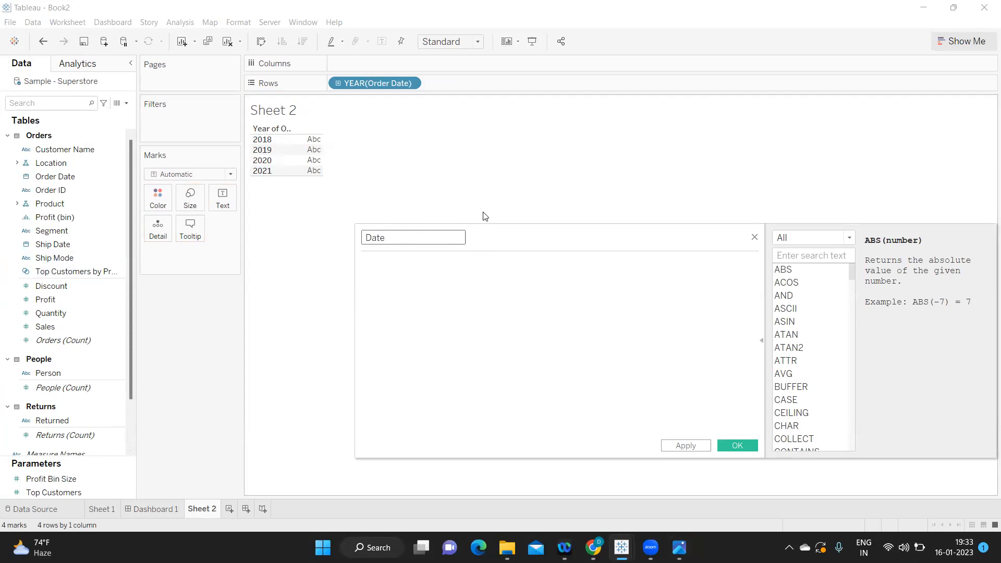
type("add")
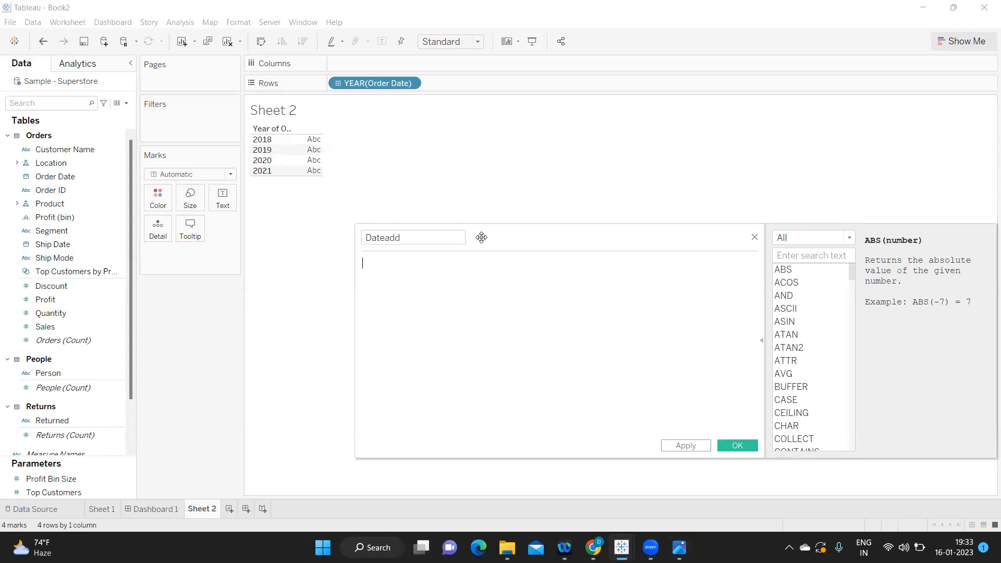
type("date")
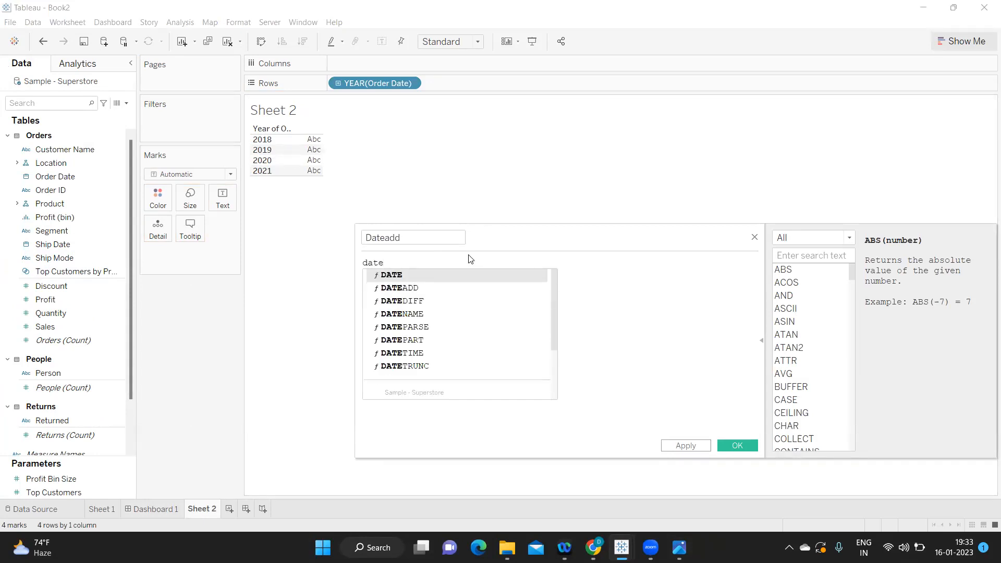
type("DATEADD('y")
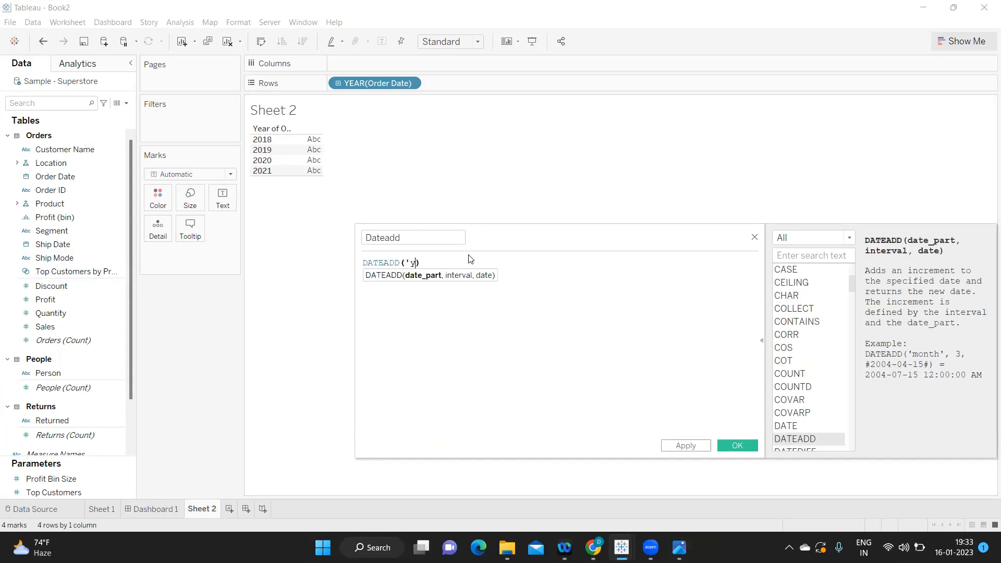
type("ear")
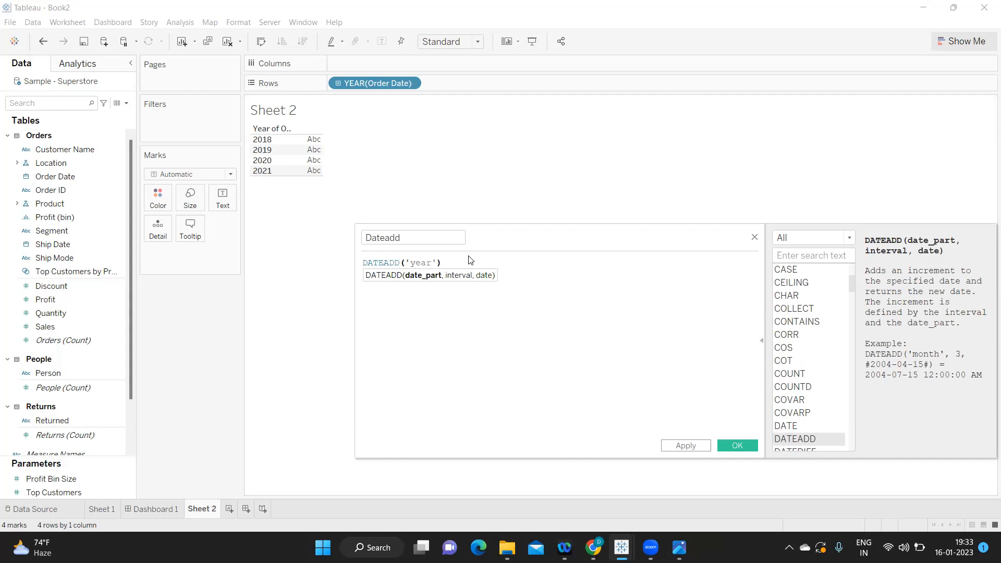
type(", 3")
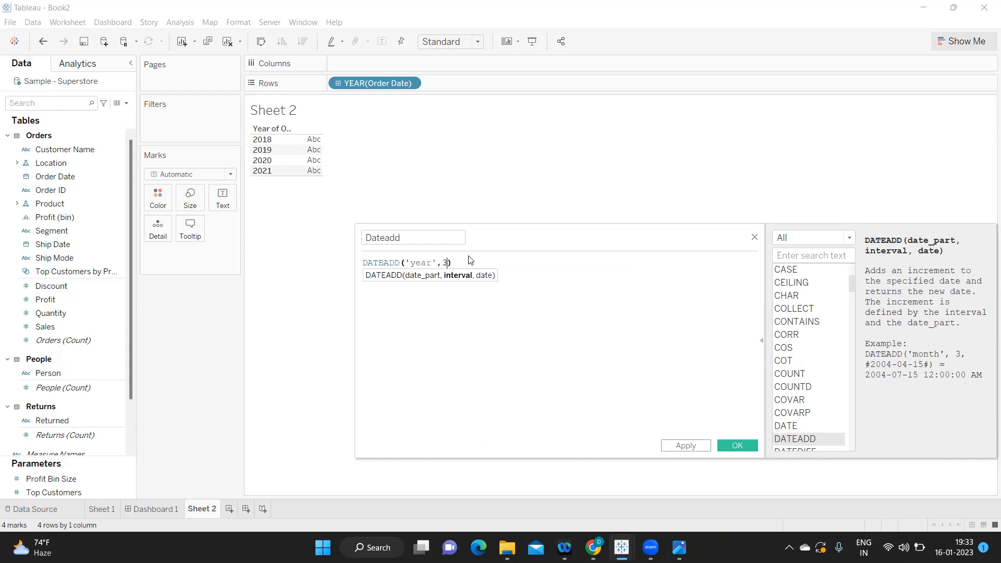
type("2,ord")
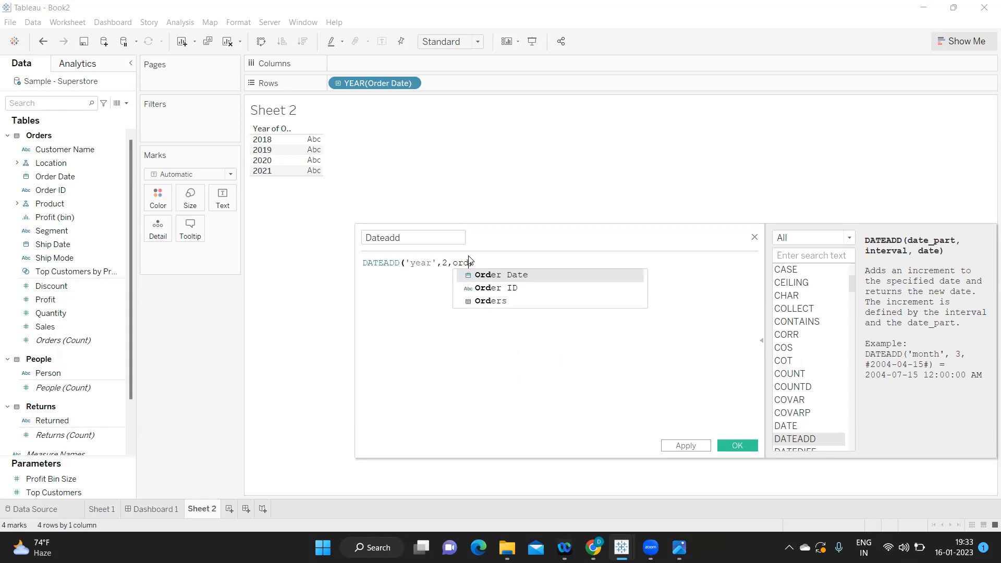
left_click(501, 274)
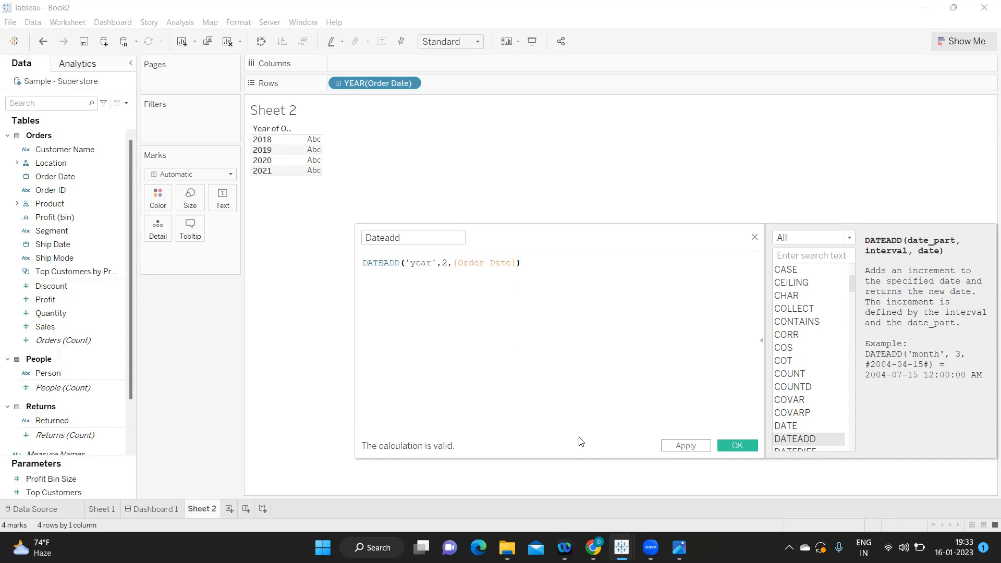
left_click(736, 445)
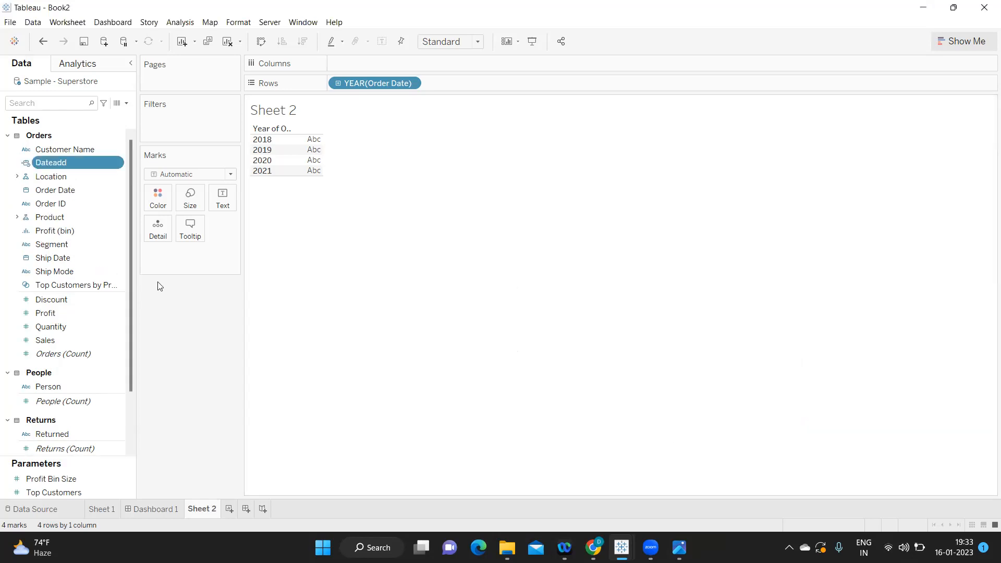
Add Dateadd to Rows twice, showing the second pill as Week Number, and scroll the table.
left_click_drag(51, 162, 459, 86)
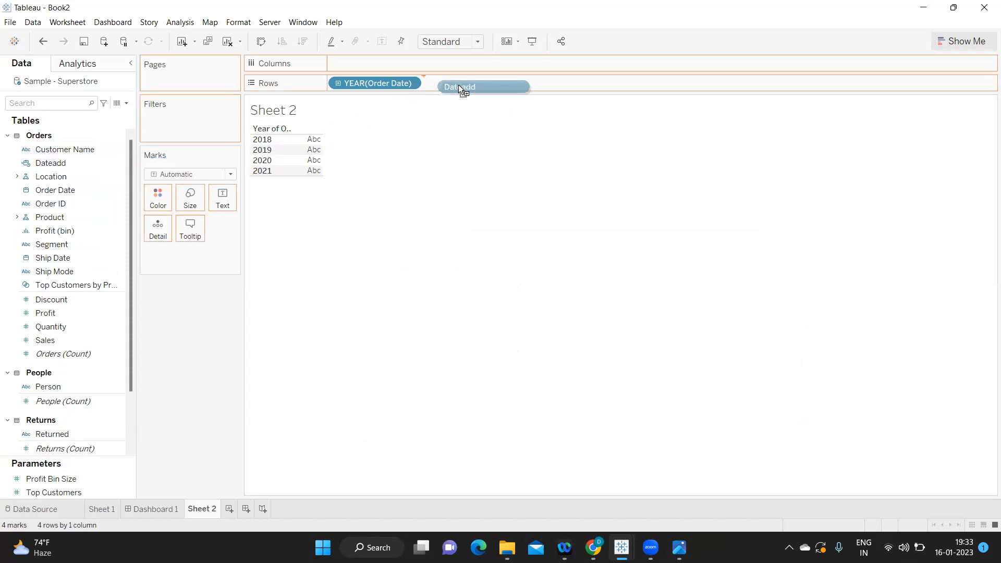
left_click_drag(484, 86, 483, 86)
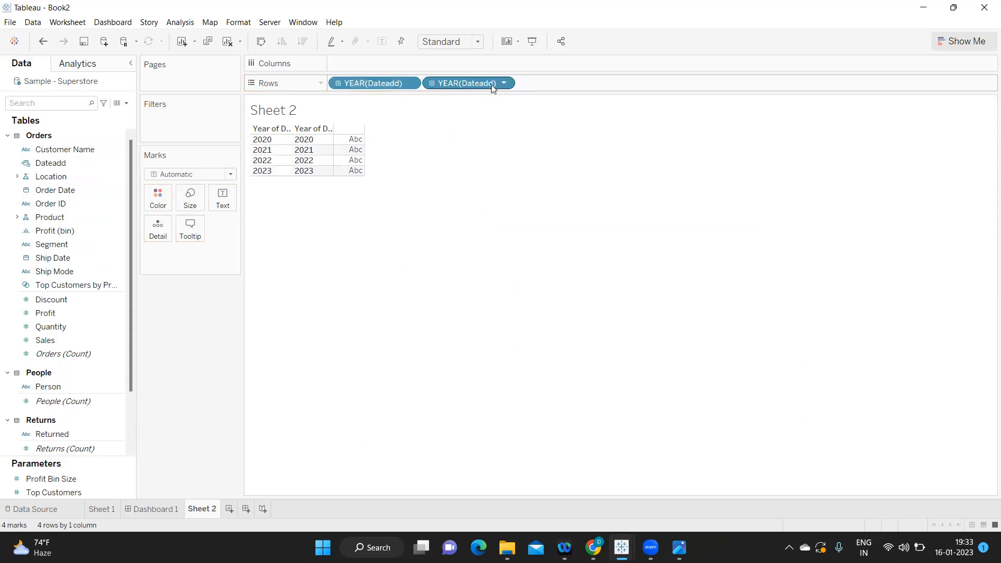
left_click(504, 82)
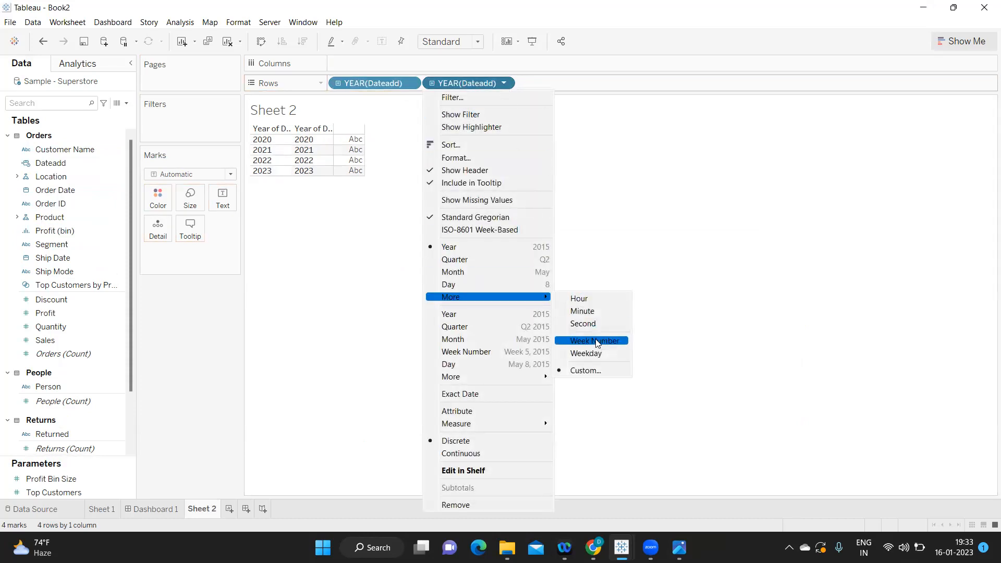
left_click(584, 340)
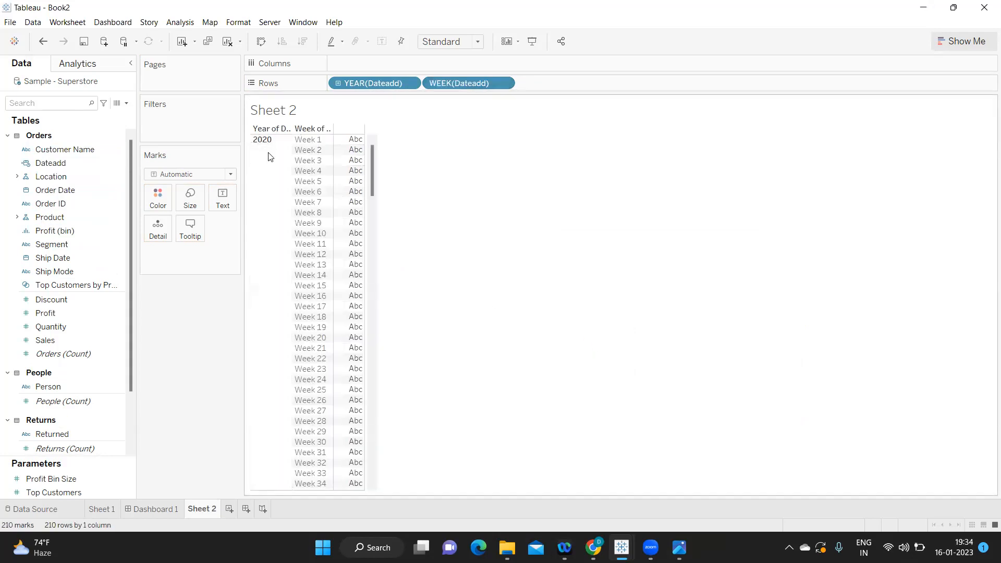
scroll("down", 3)
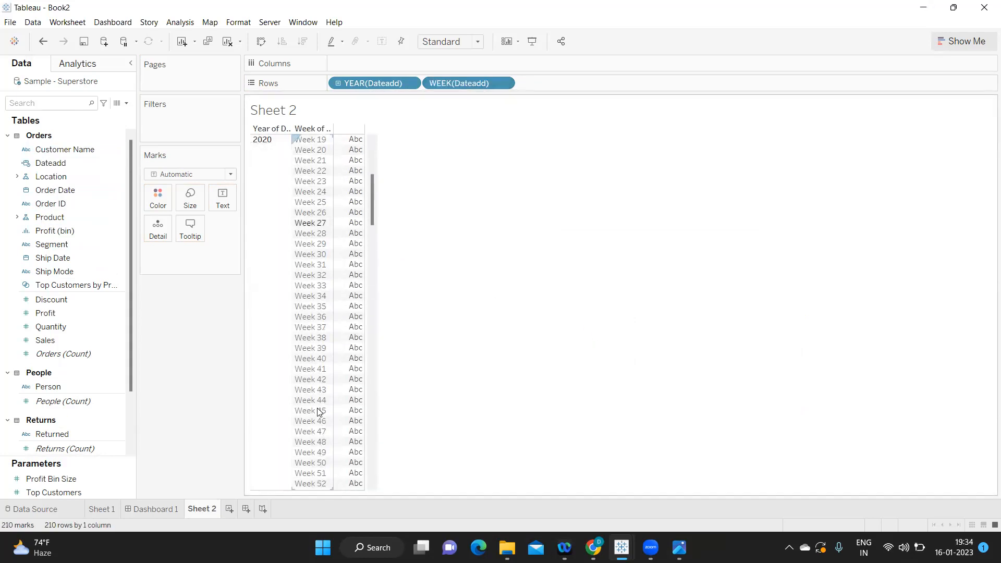
scroll("down", 3)
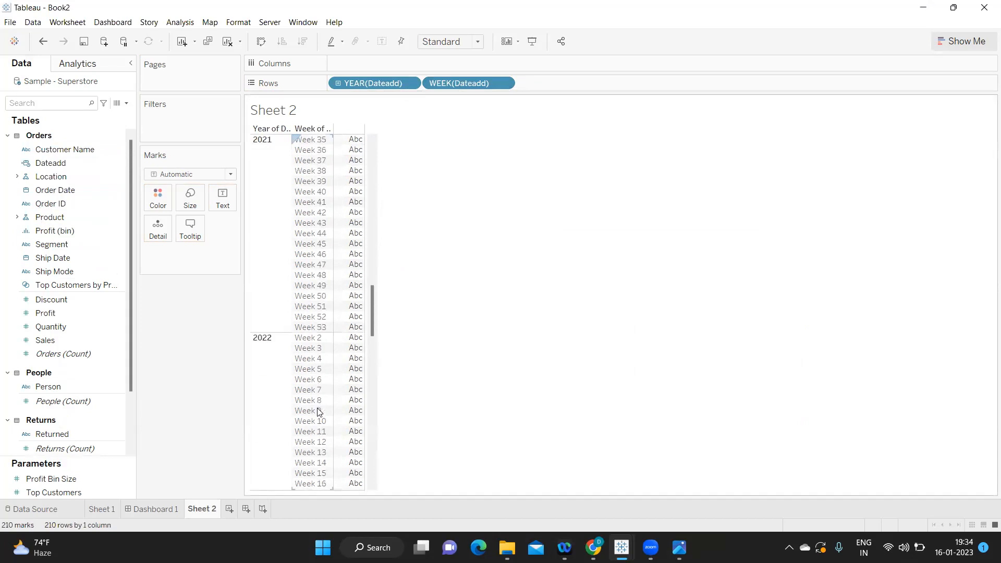
scroll("down", 3)
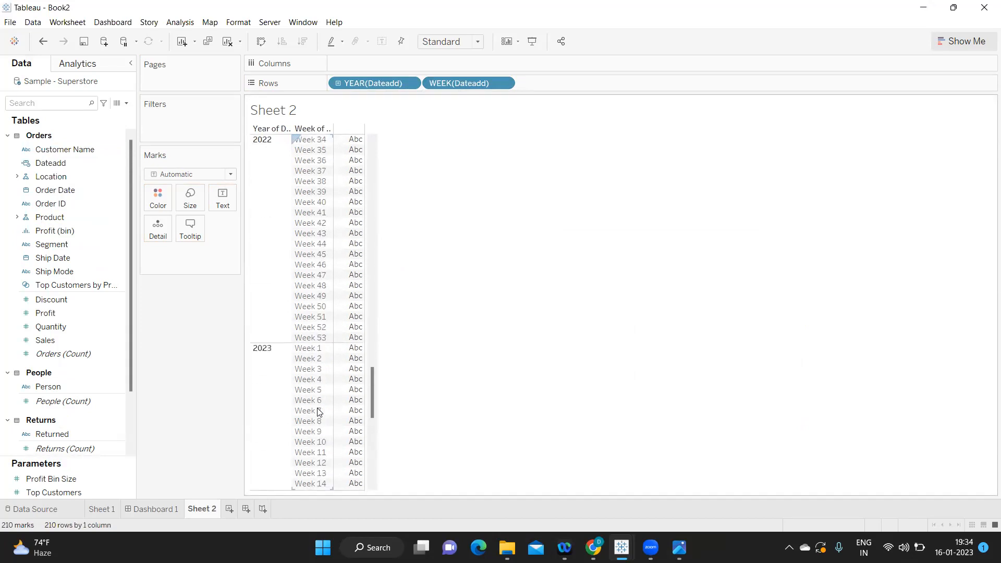
scroll("down", 3)
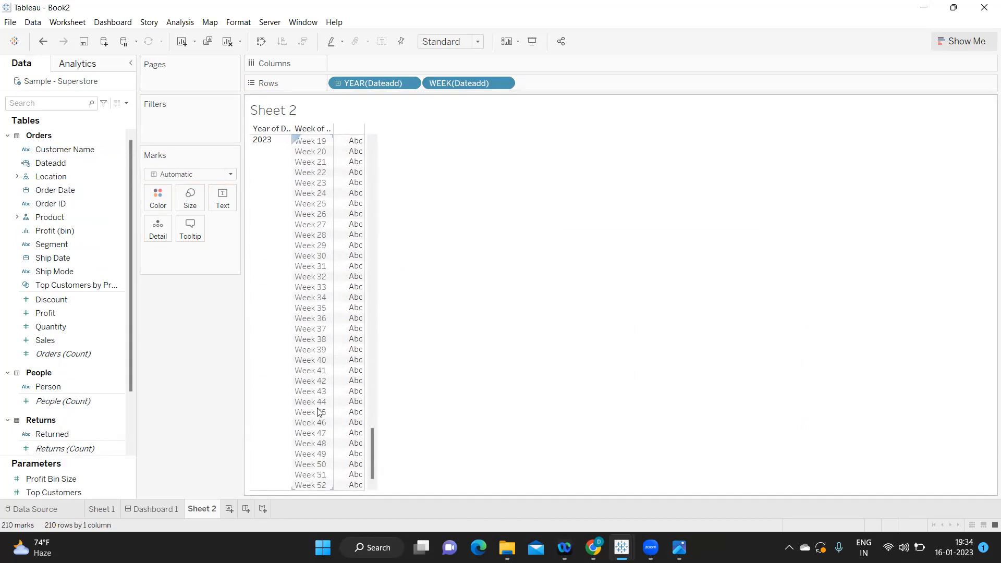
left_click(126, 102)
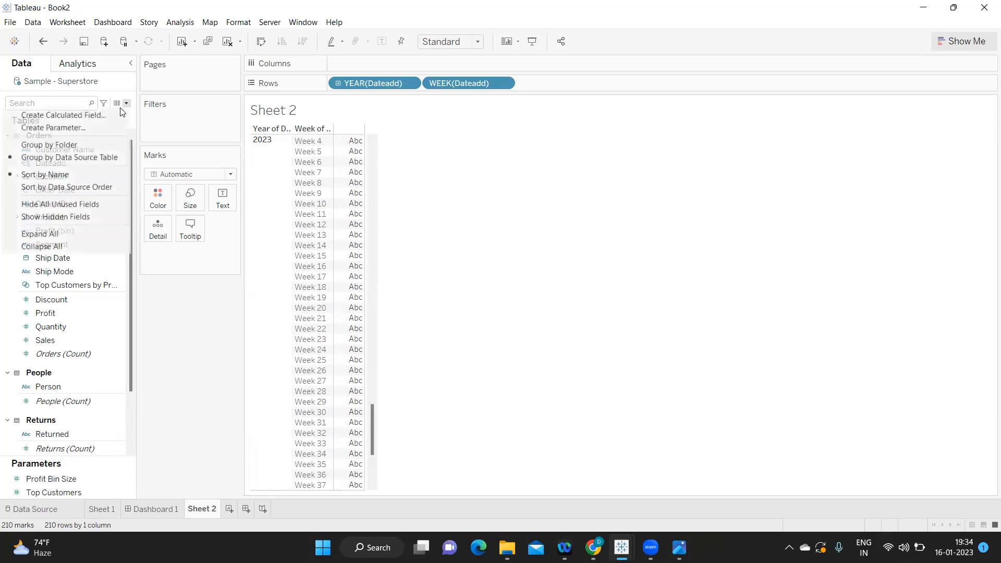
Create a calculated field named Today with formula TODAY() and save it.
left_click(63, 115)
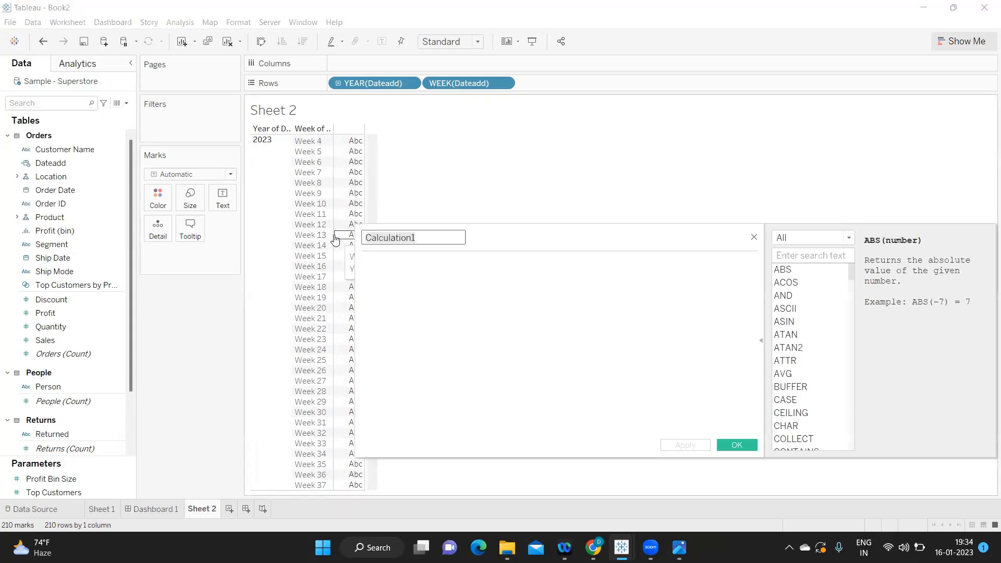
type("Today")
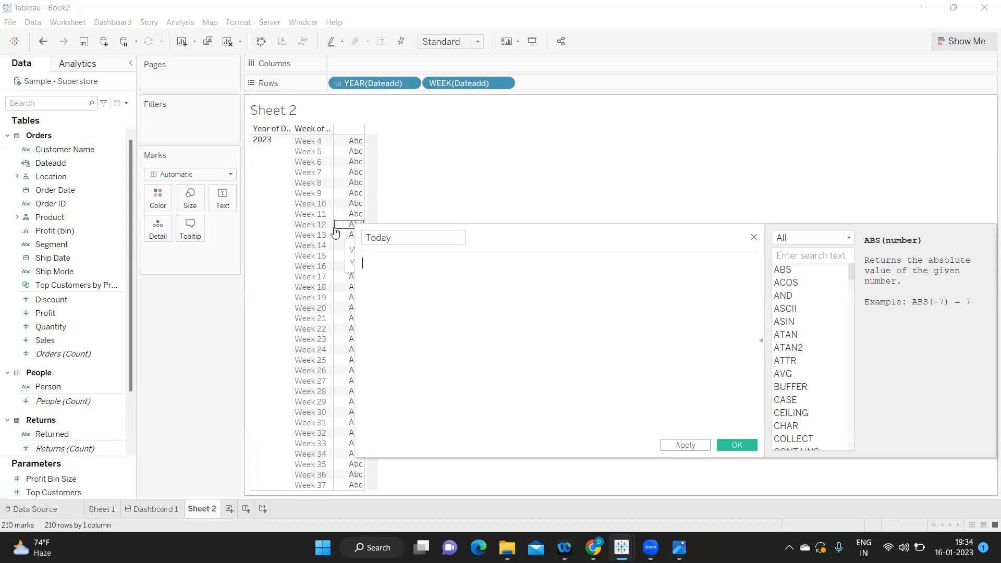
type("tod")
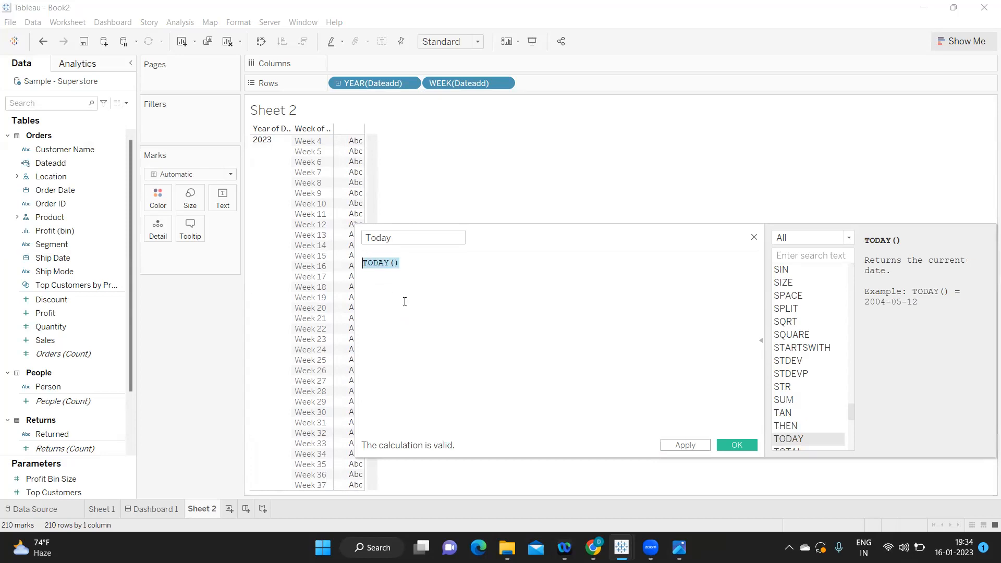
mouse_move(675, 389)
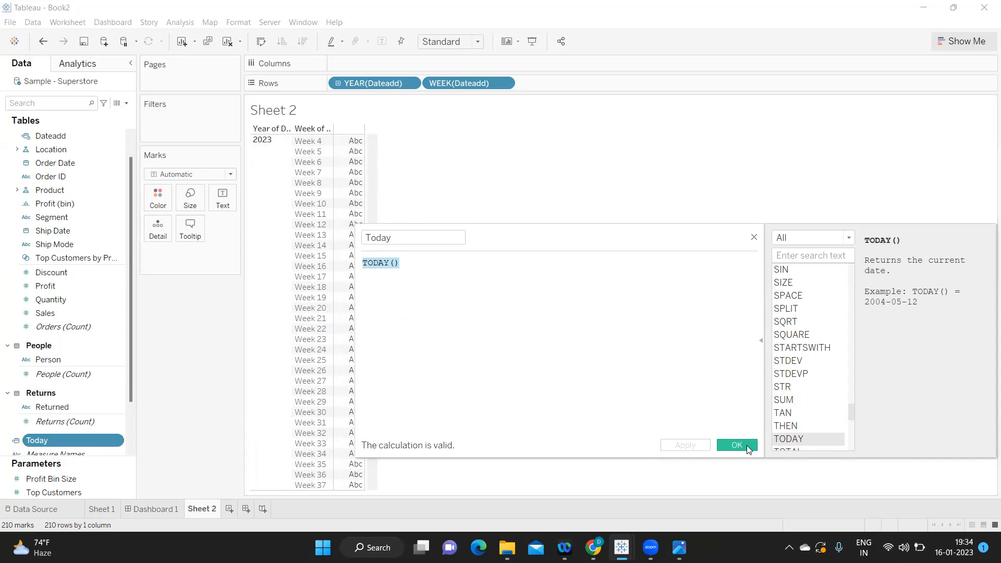
left_click(735, 444)
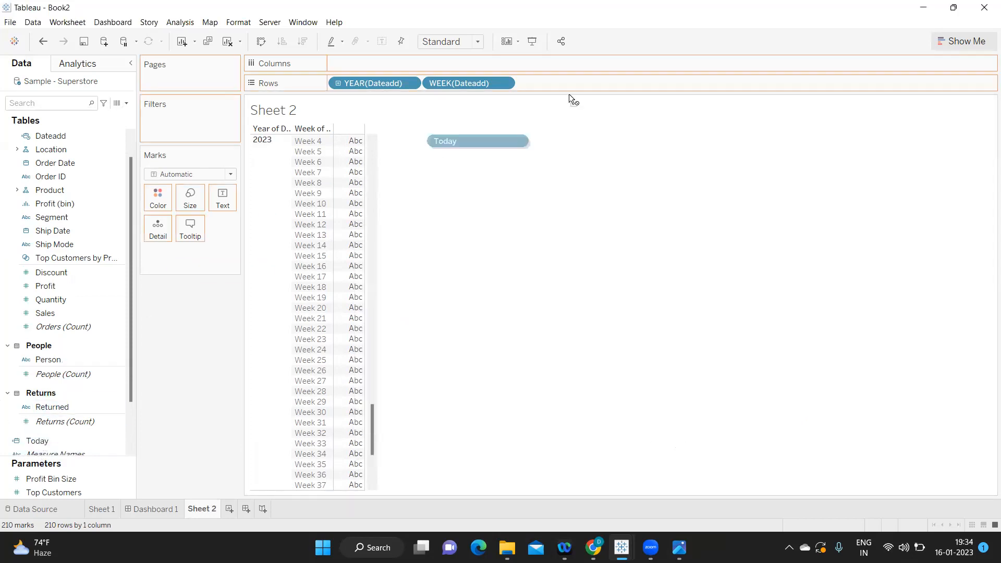
Add Today to Rows displayed as Week Number, so every row reads Week 3.
left_click_drag(477, 141, 562, 83)
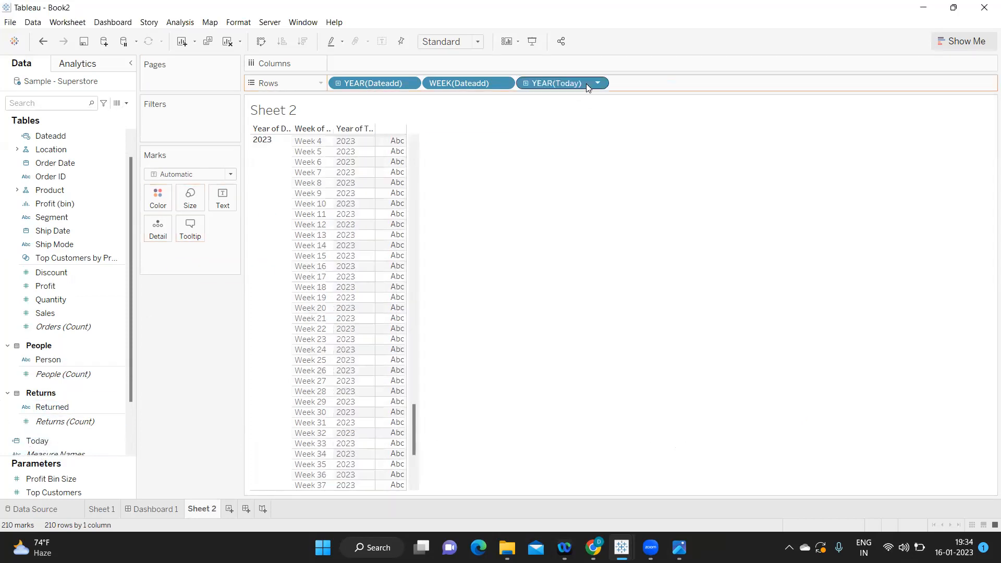
mouse_move(554, 83)
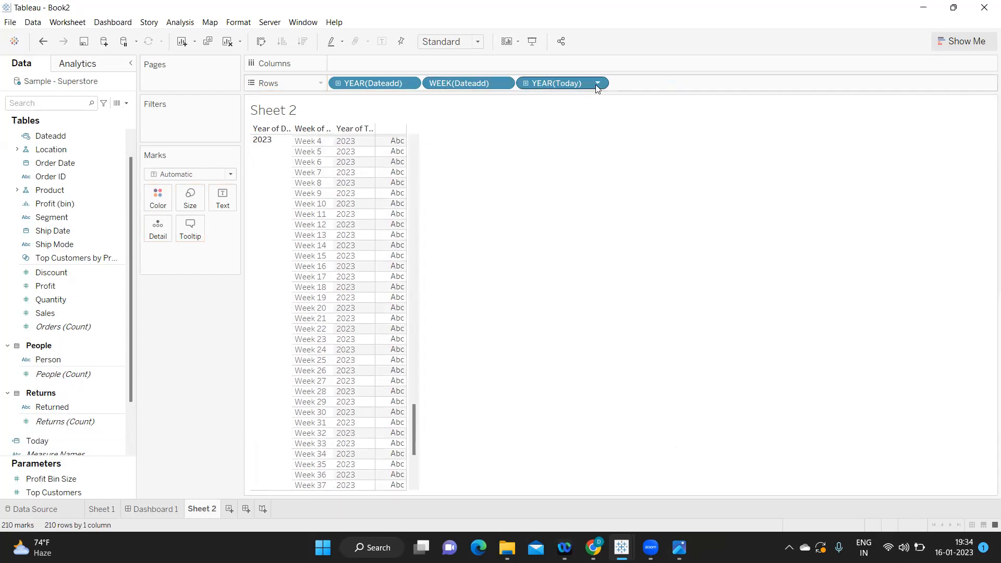
left_click(596, 83)
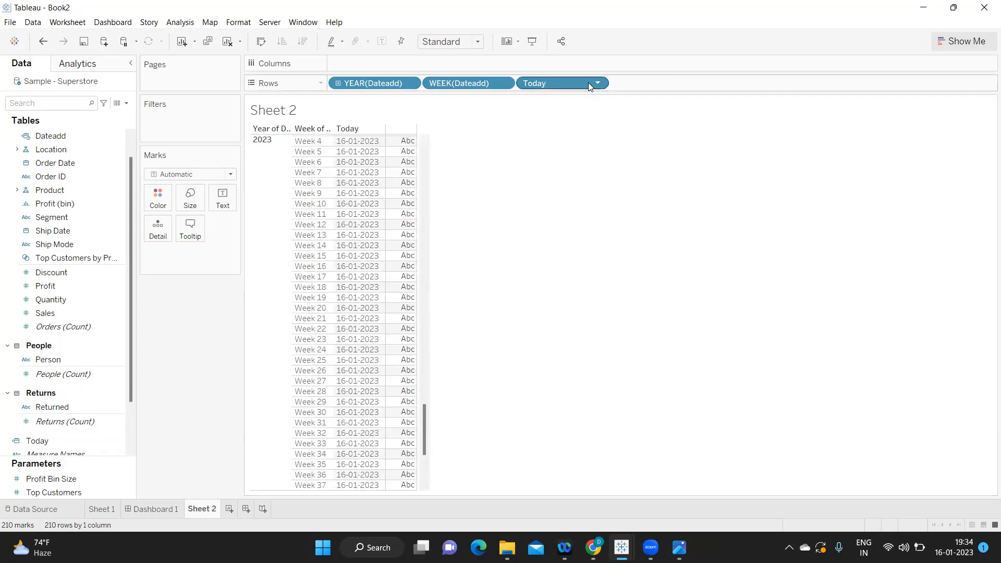
left_click(596, 83)
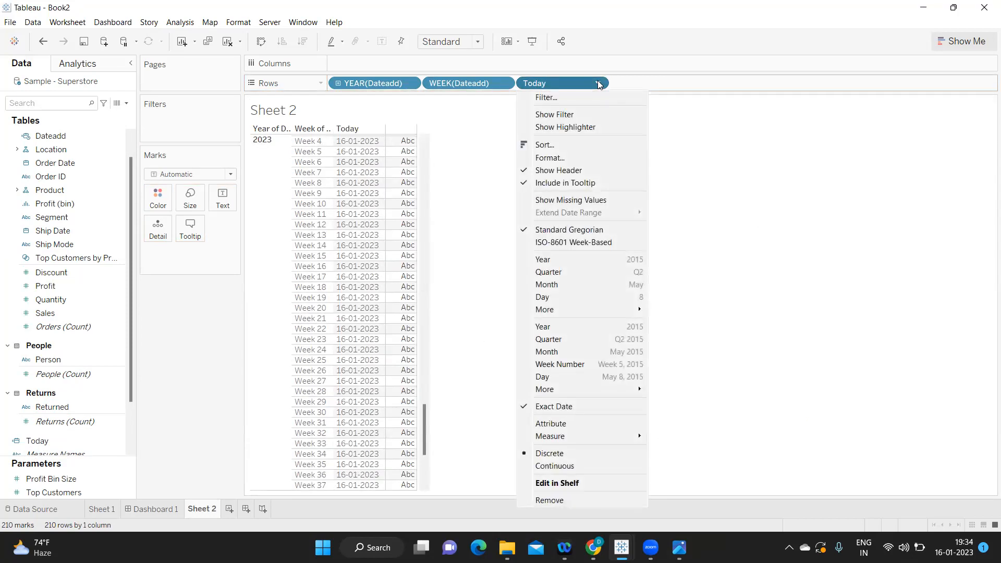
mouse_move(543, 310)
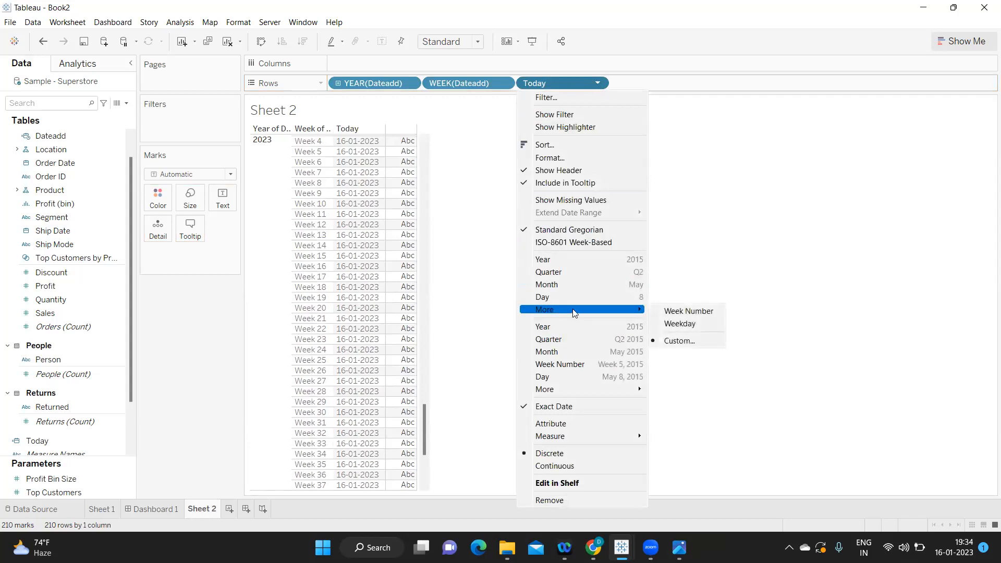
left_click(688, 313)
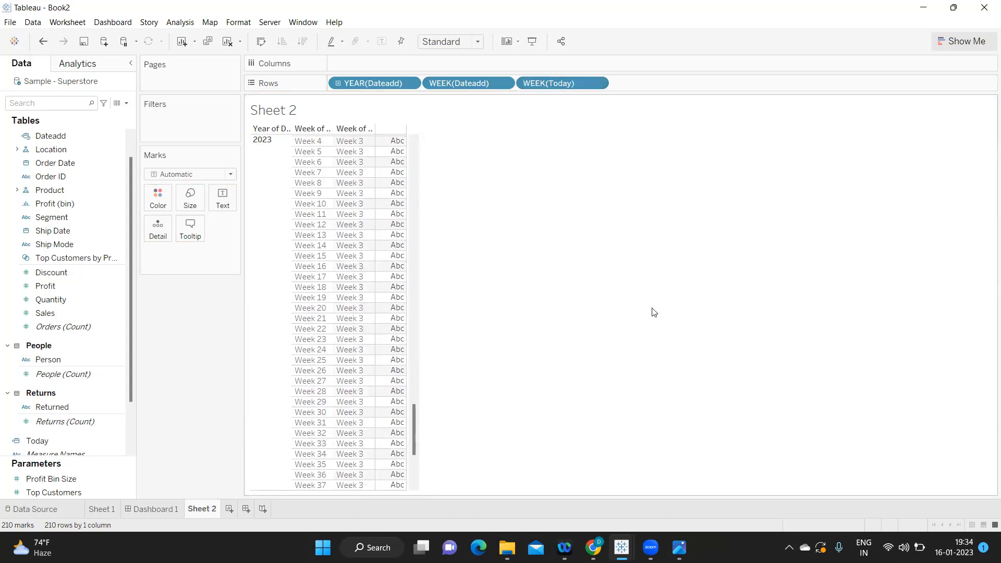
mouse_move(391, 140)
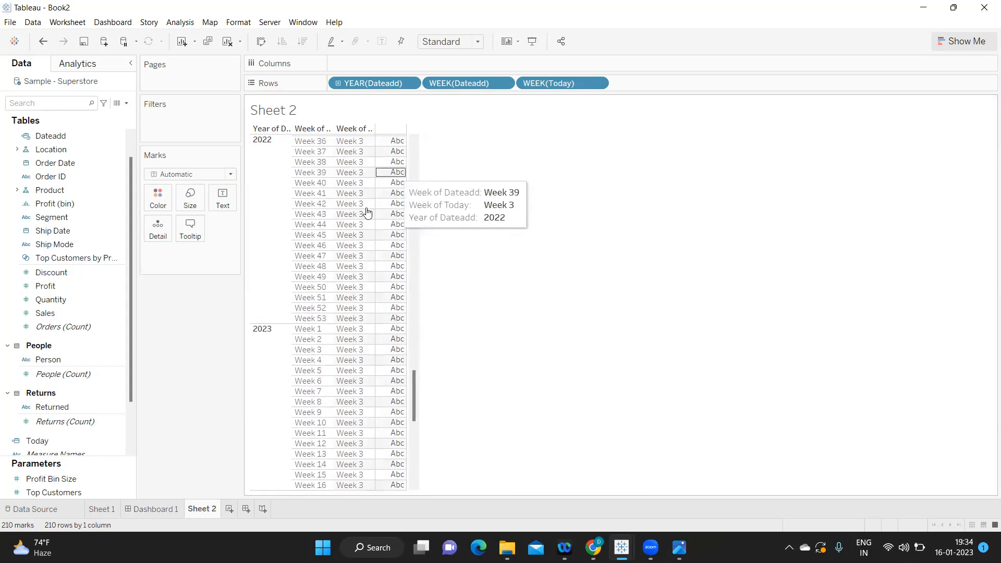
mouse_move(247, 166)
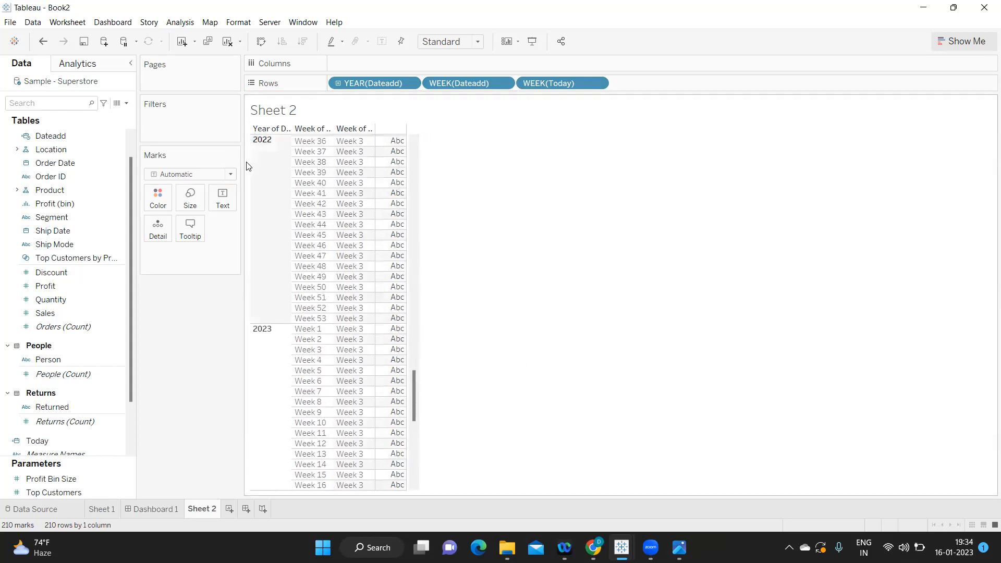
scroll("down", 3)
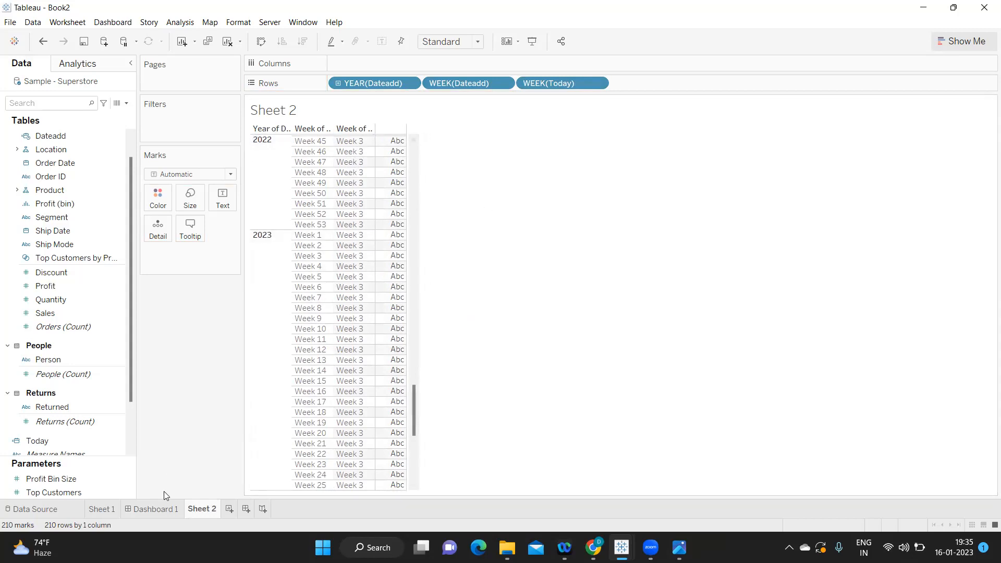
left_click(151, 509)
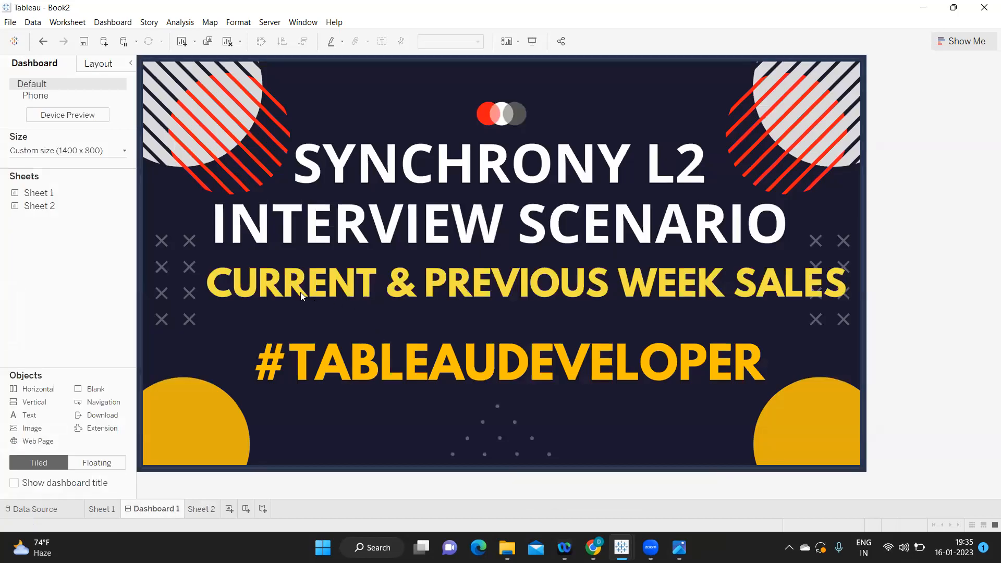
mouse_move(372, 279)
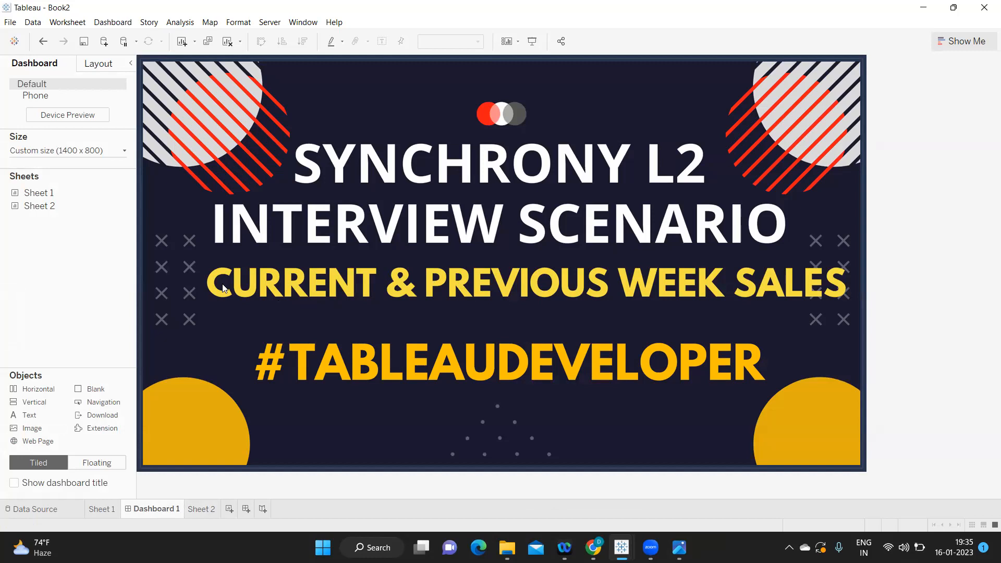
left_click(201, 509)
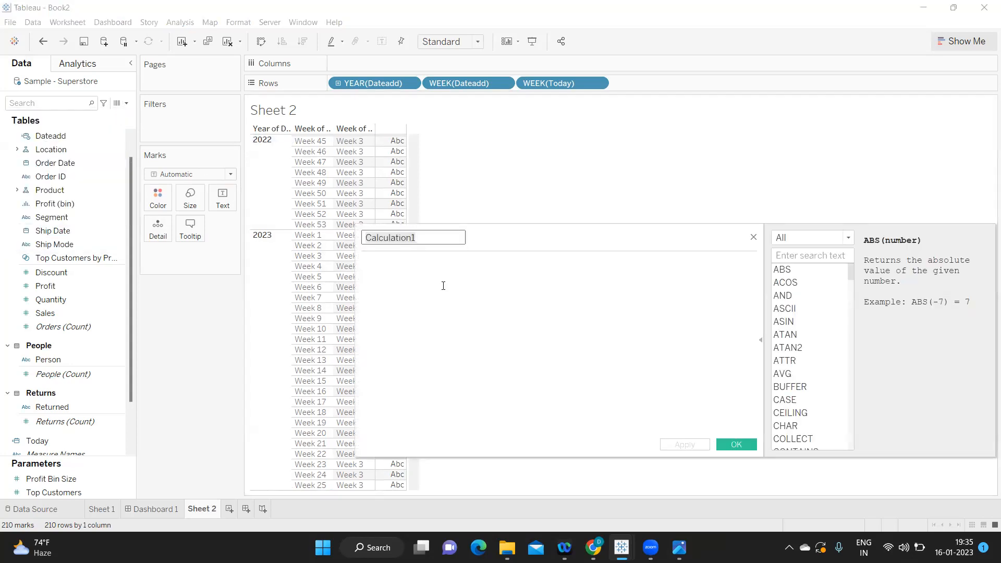
Build the Datediff calculation DATEDIFF('week',[Dateadd],[Today]) and save it.
type("Datediff")
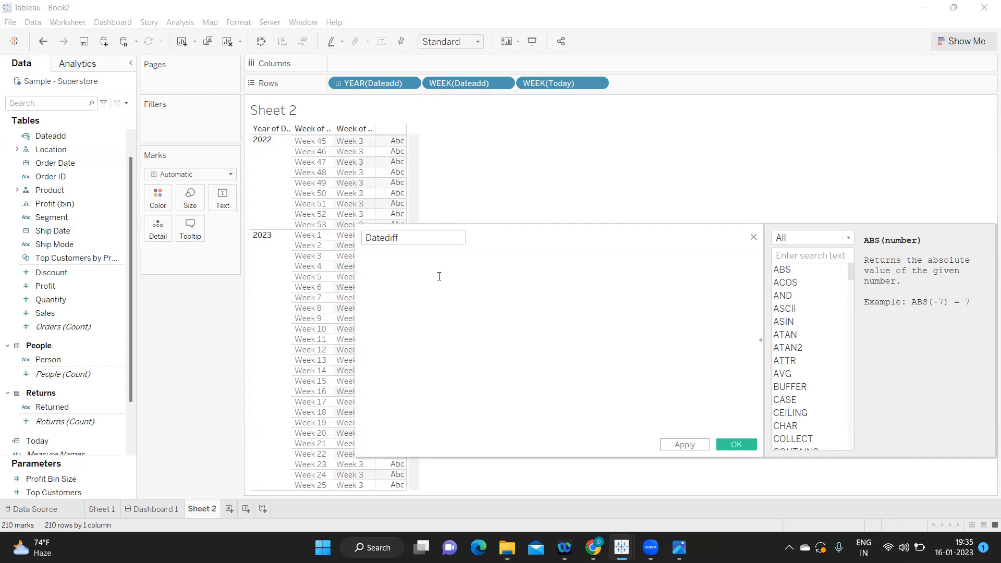
type("DATE")
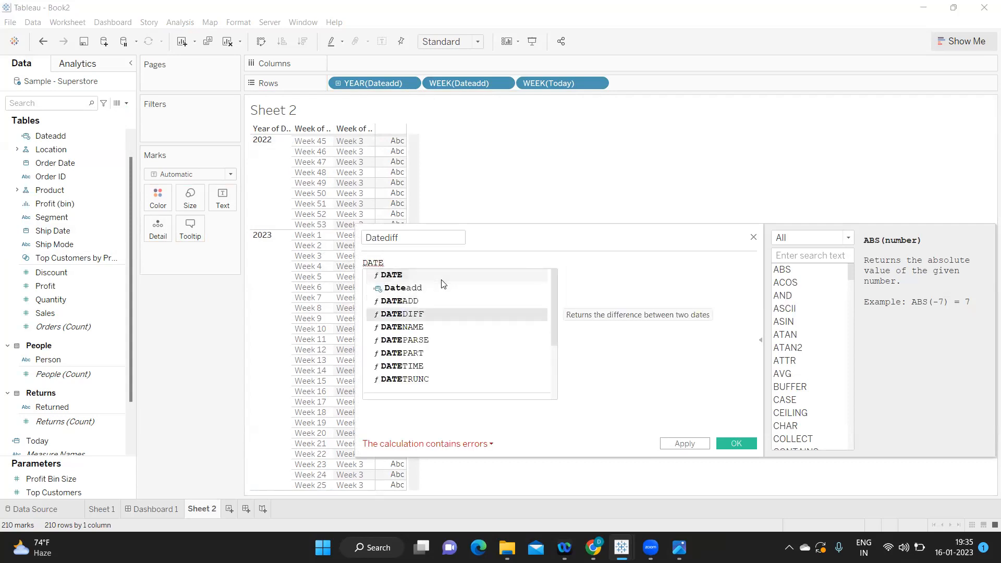
double_click(401, 313)
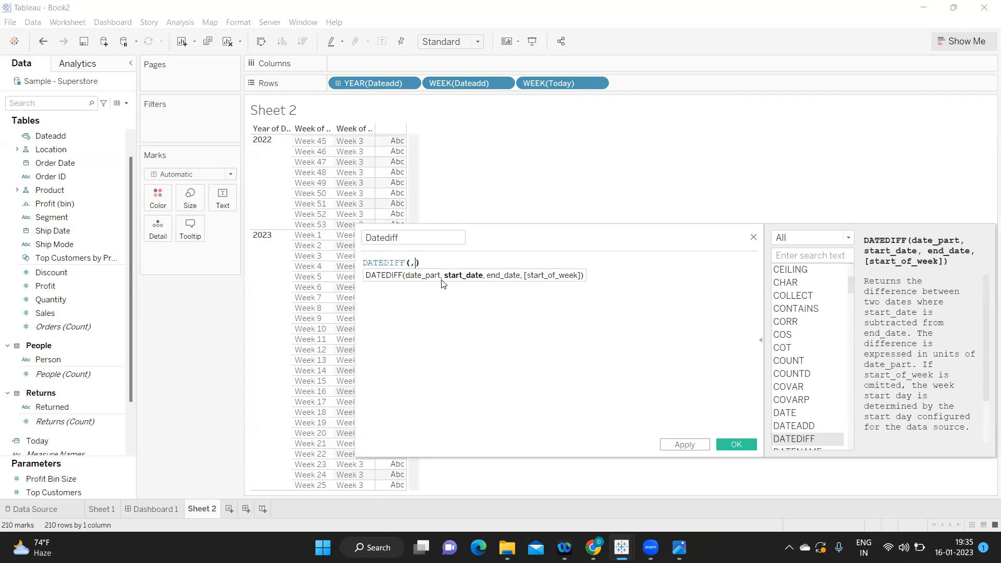
type("'")
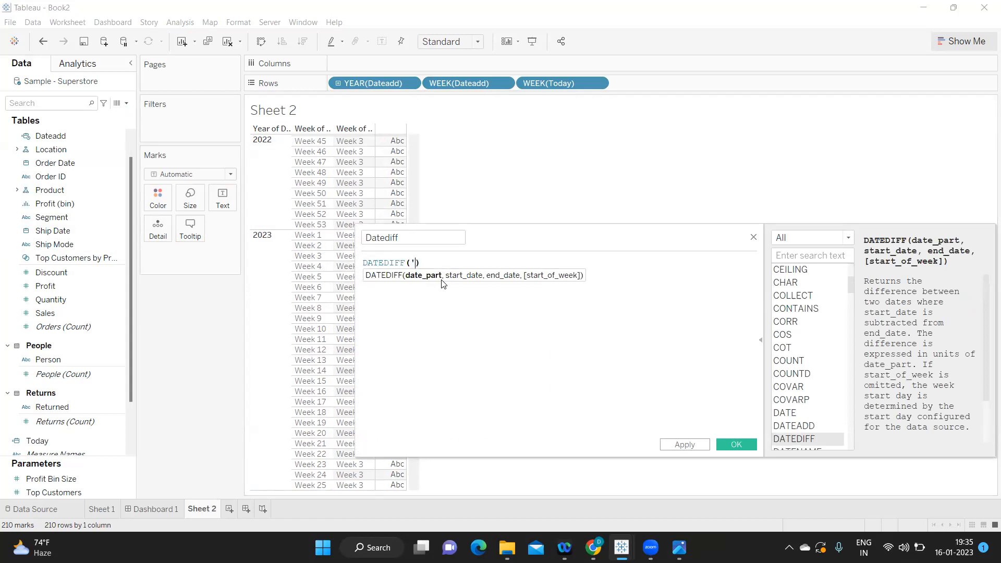
type("WE")
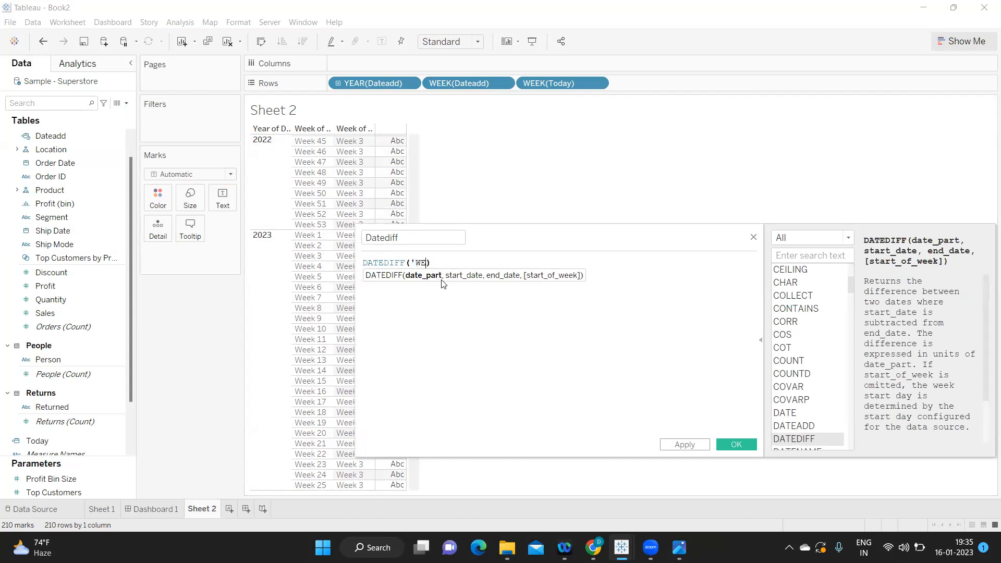
type("week',")
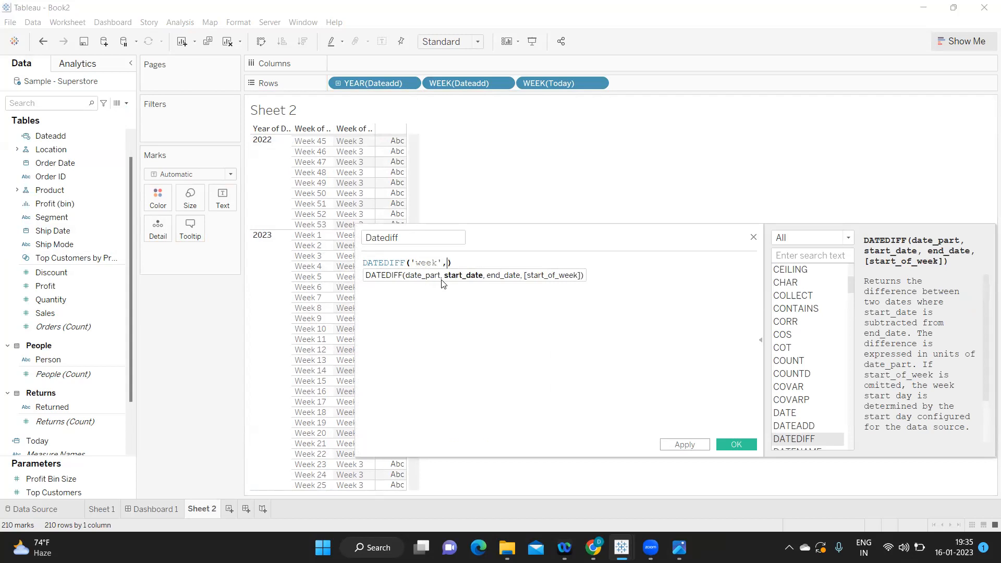
type("cur")
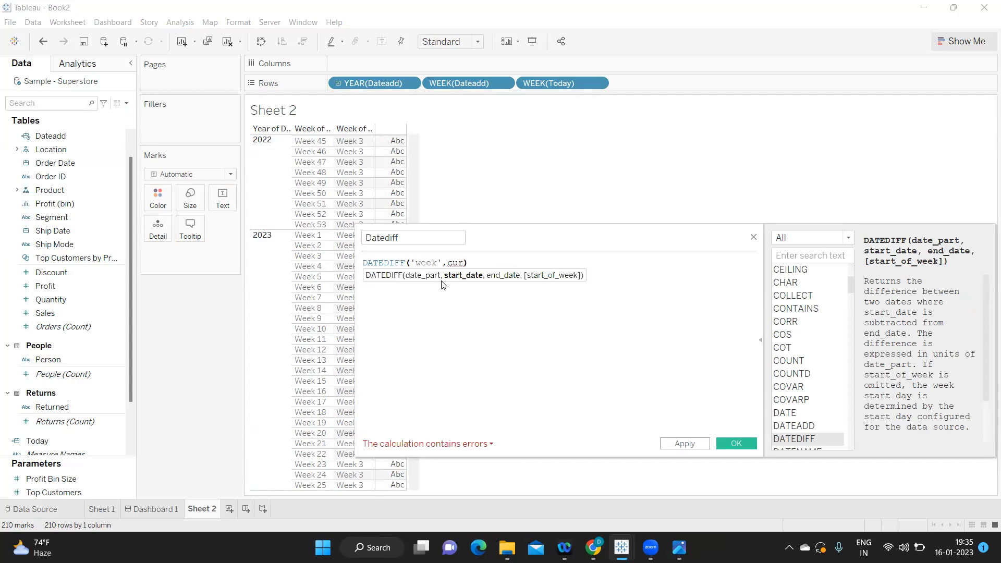
type("cu")
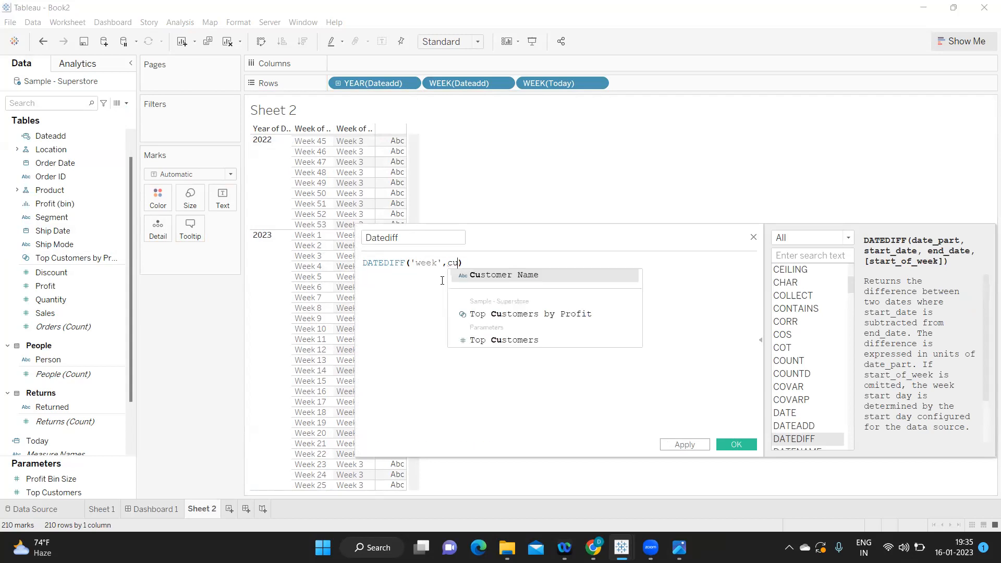
type("da")
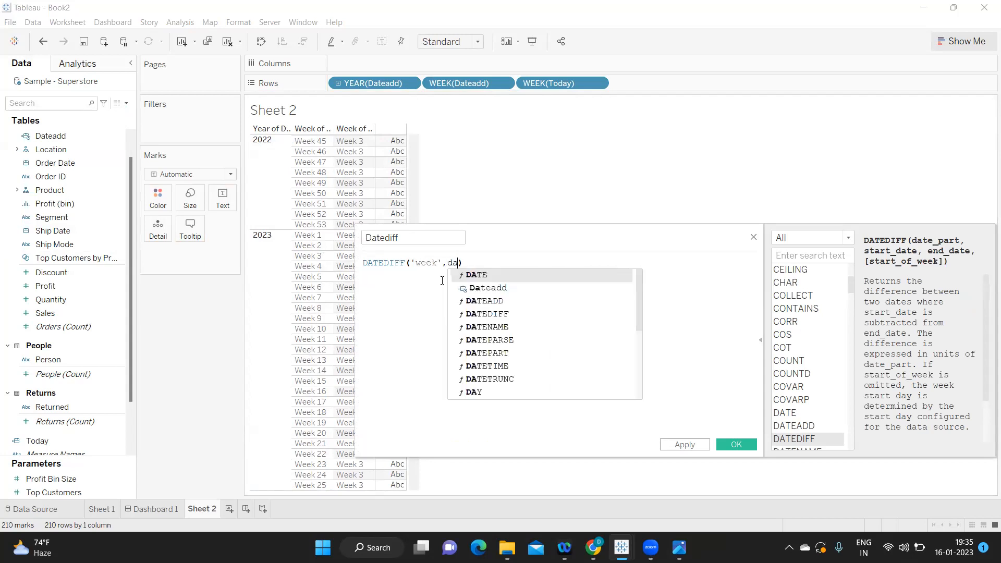
left_click(488, 287)
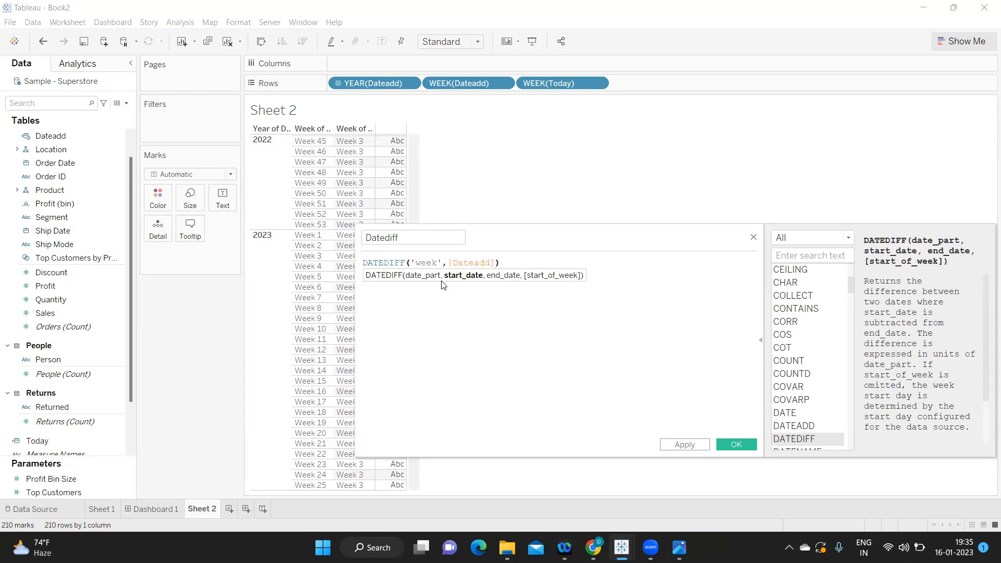
type("tod")
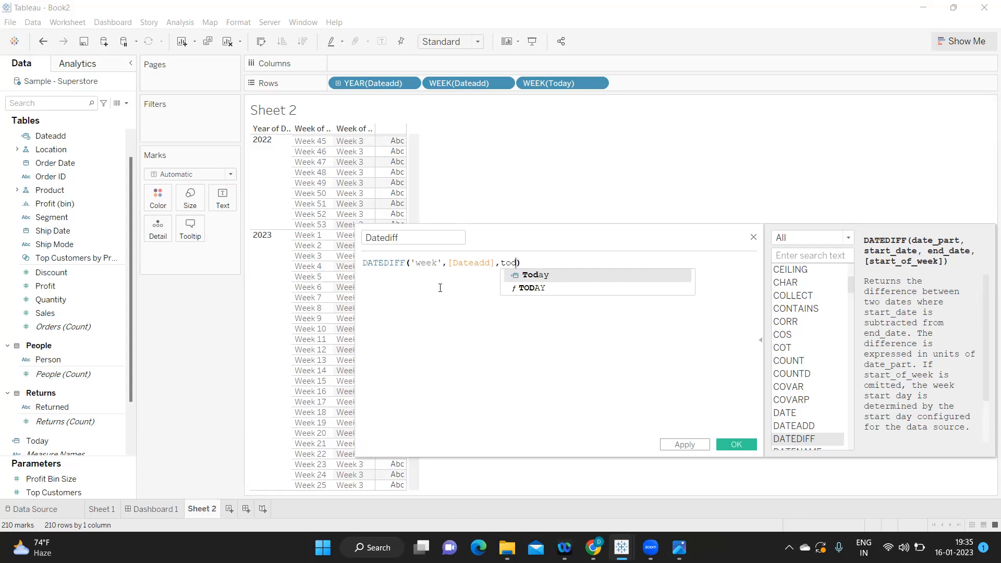
left_click(534, 275)
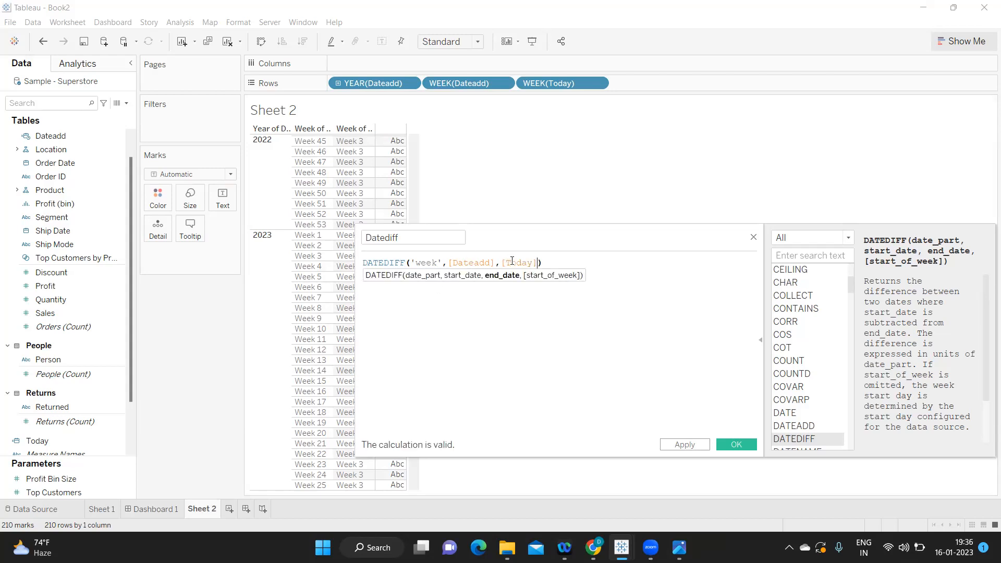
left_click(470, 263)
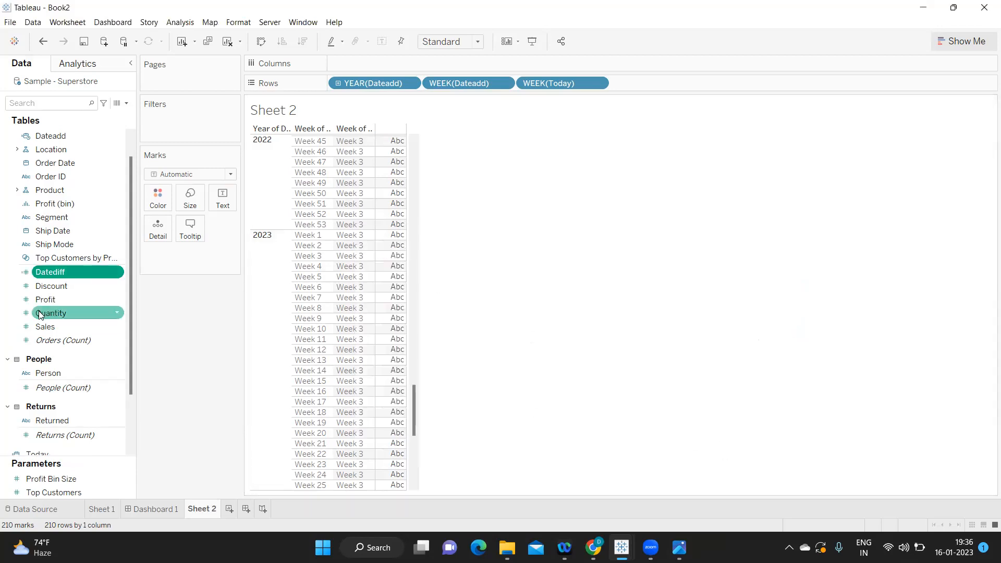
Convert Datediff to a dimension and add it to Rows, showing weeks 11 down to -22.
right_click(50, 271)
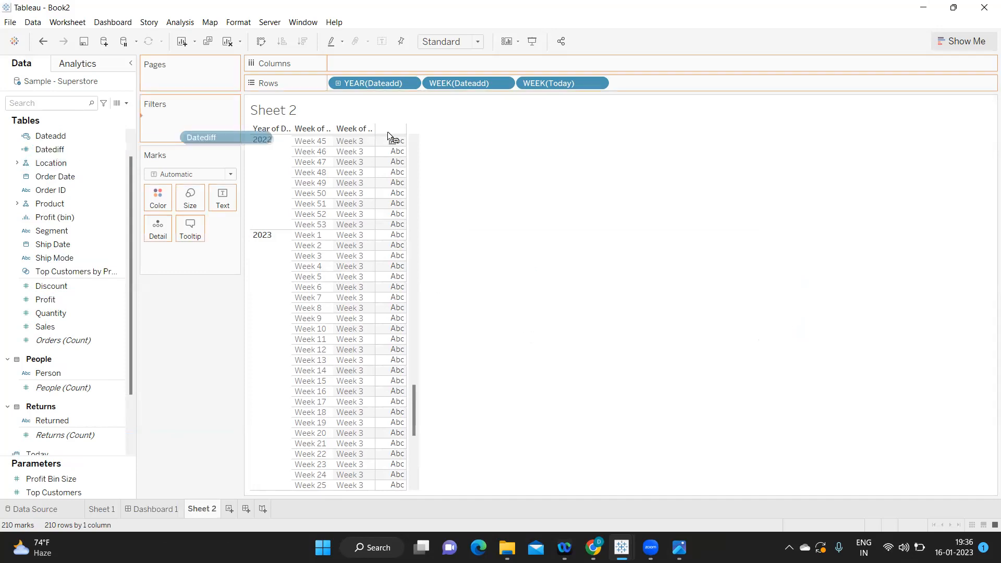
left_click_drag(201, 137, 654, 83)
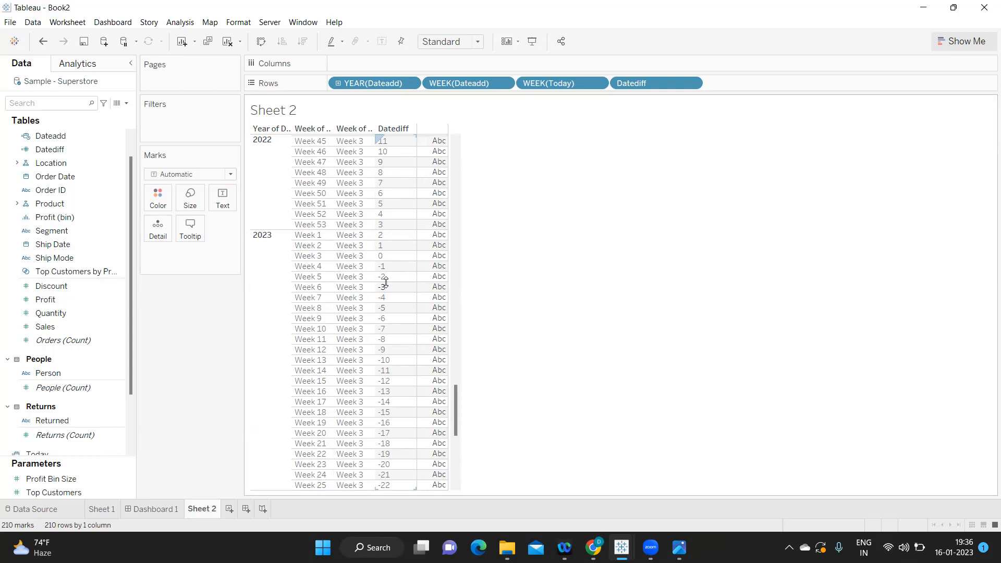
mouse_move(412, 487)
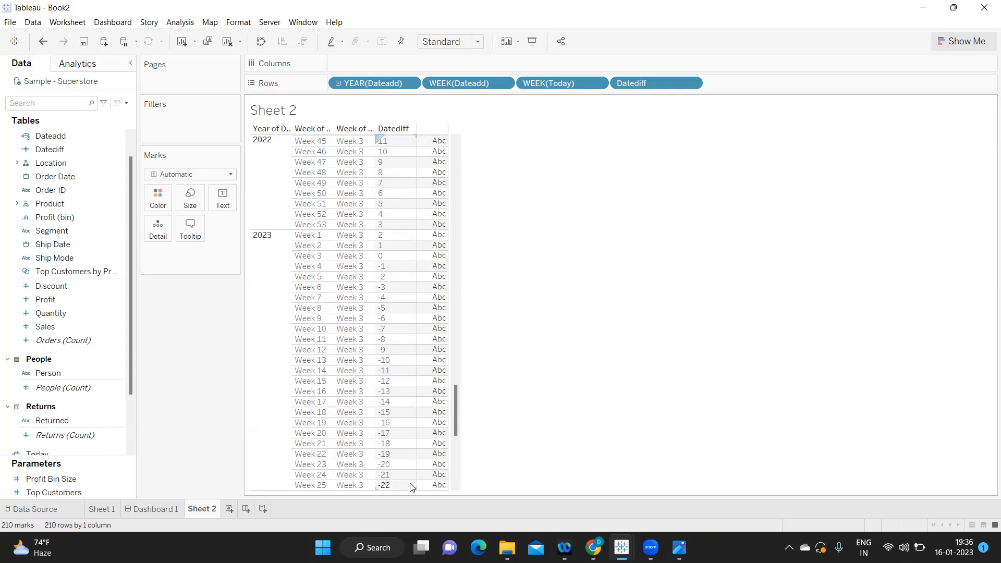
left_click(54, 217)
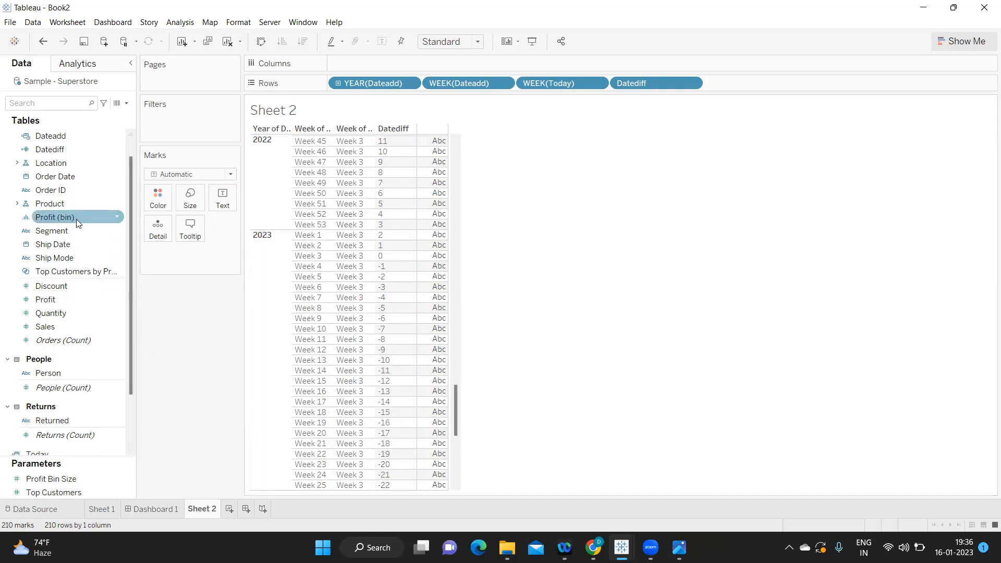
Edit the Datediff formula, appending =2, and apply the change to the table.
right_click(50, 148)
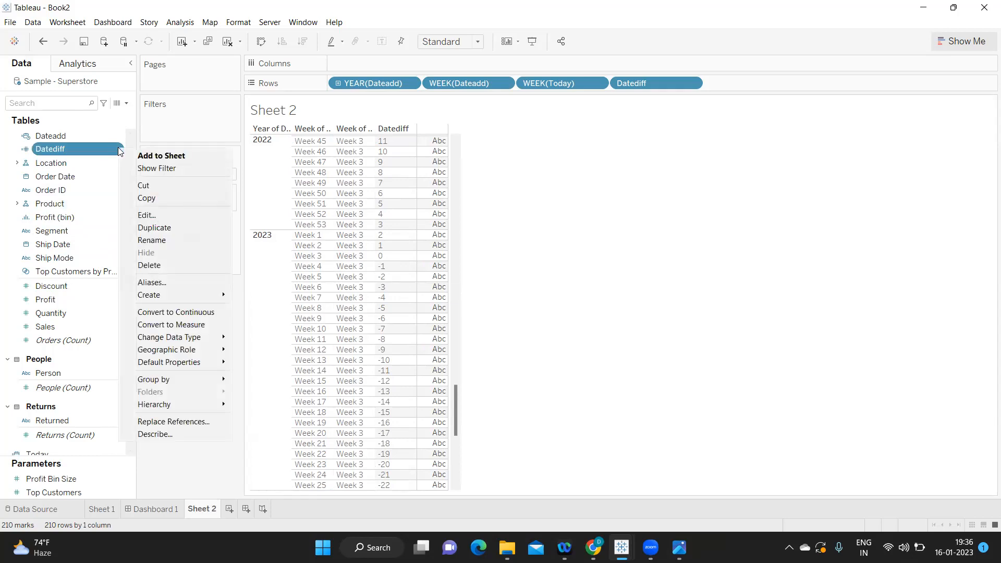
left_click(145, 215)
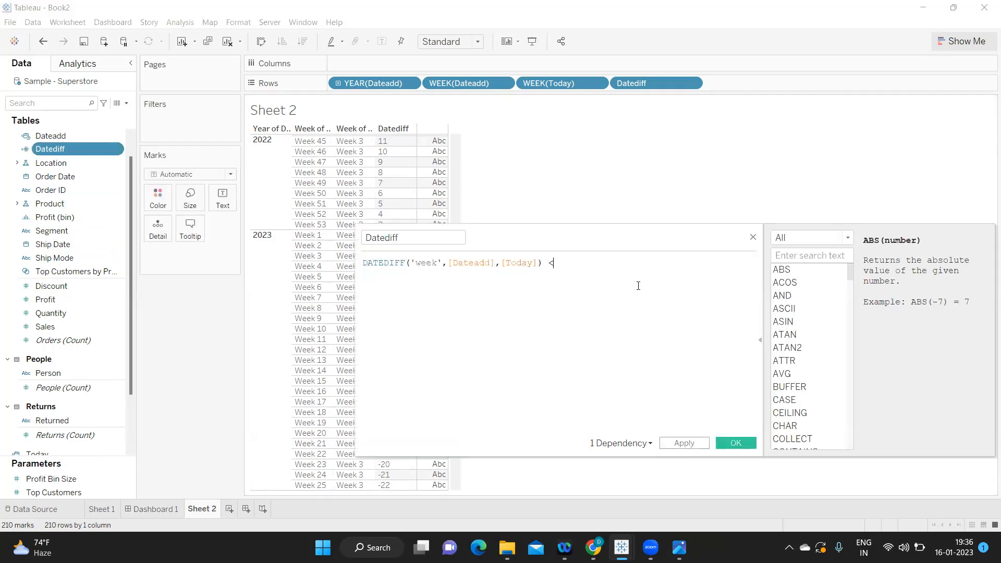
type("=2")
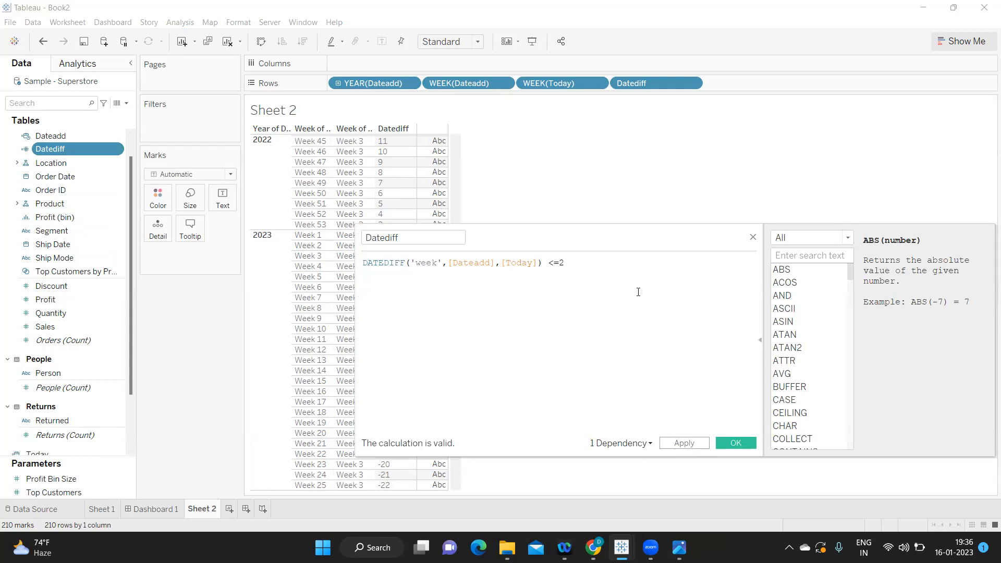
left_click(682, 442)
type("1")
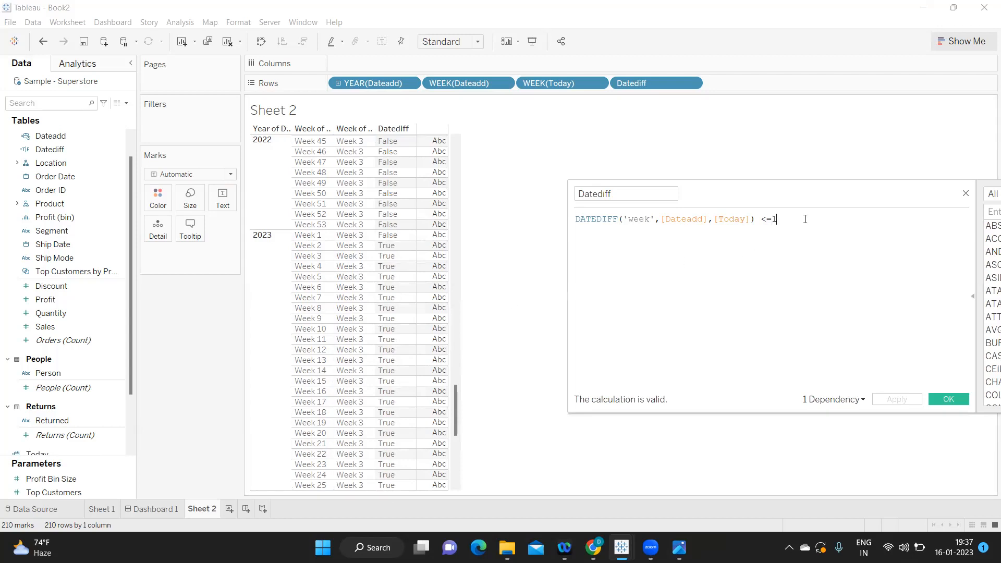
Rewrite the formula as DATEDIFF('week',[Dateadd],[Today]) <=1 and >=0.
type("and")
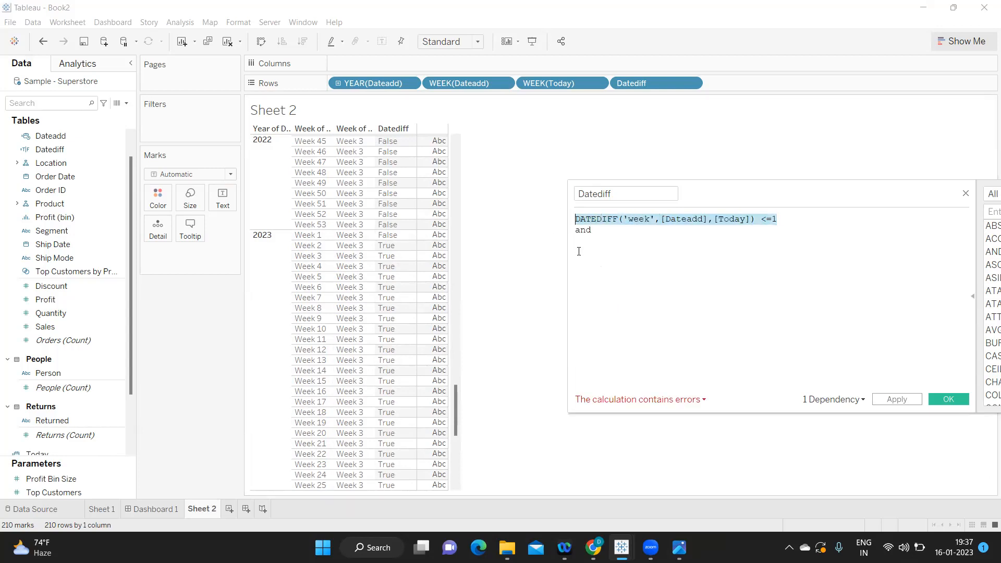
type("DATEDIFF('week',[Dateadd],[Today]) <=1")
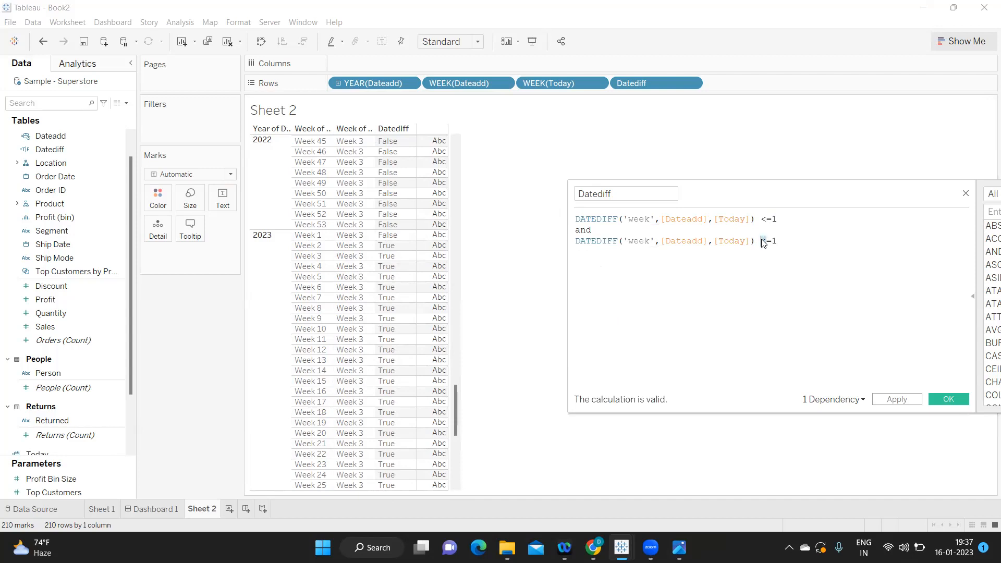
type(">=")
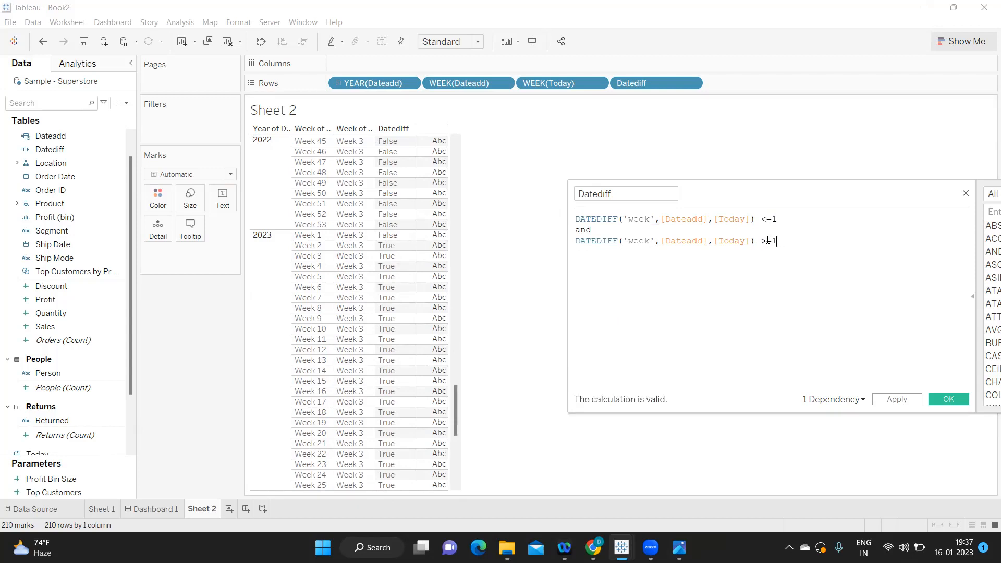
type("=0")
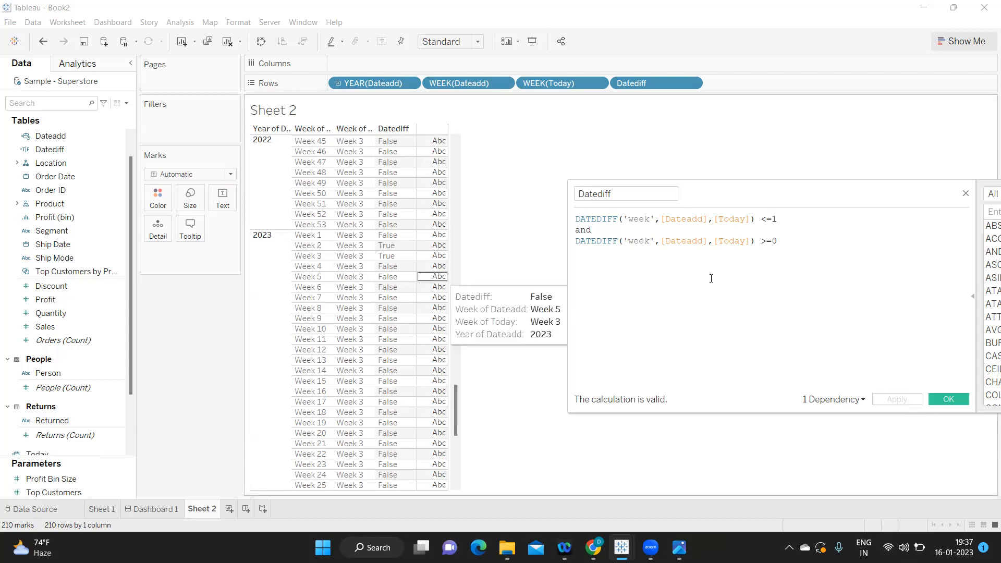
mouse_move(696, 241)
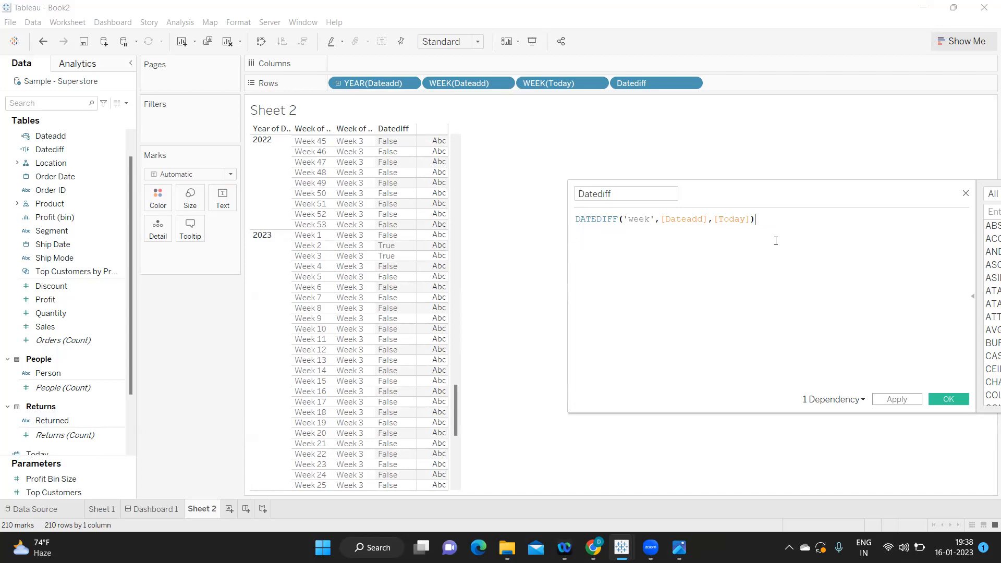
Rewrite the Datediff condition as DATEDIFF('week',[Dateadd],[Today]) IN (0,1).
type("in")
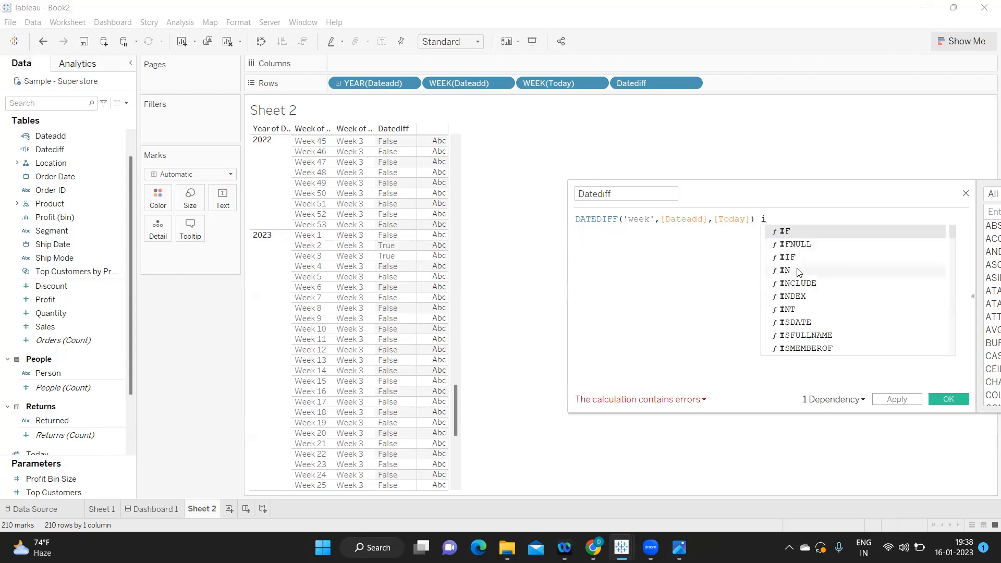
type("IN")
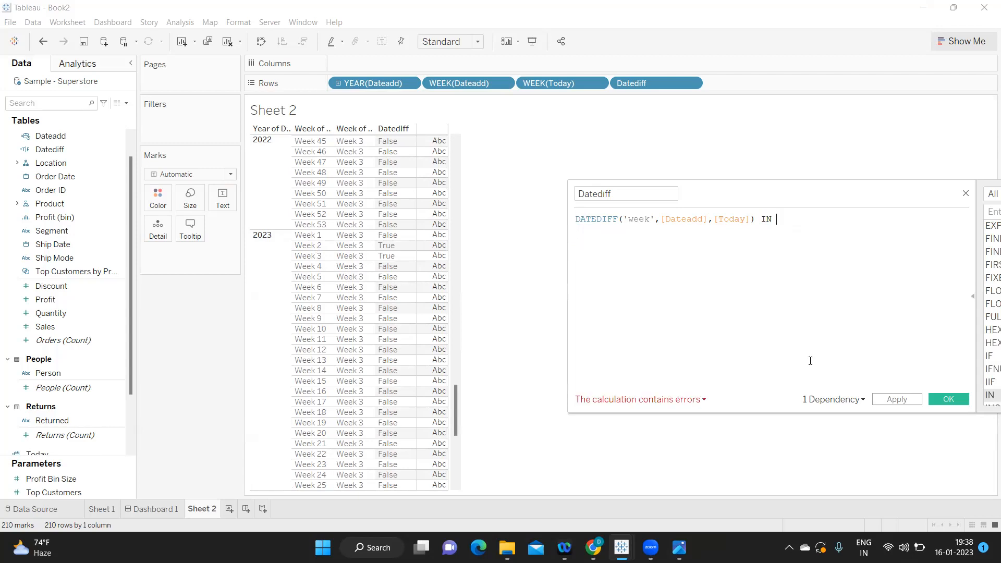
type("(")
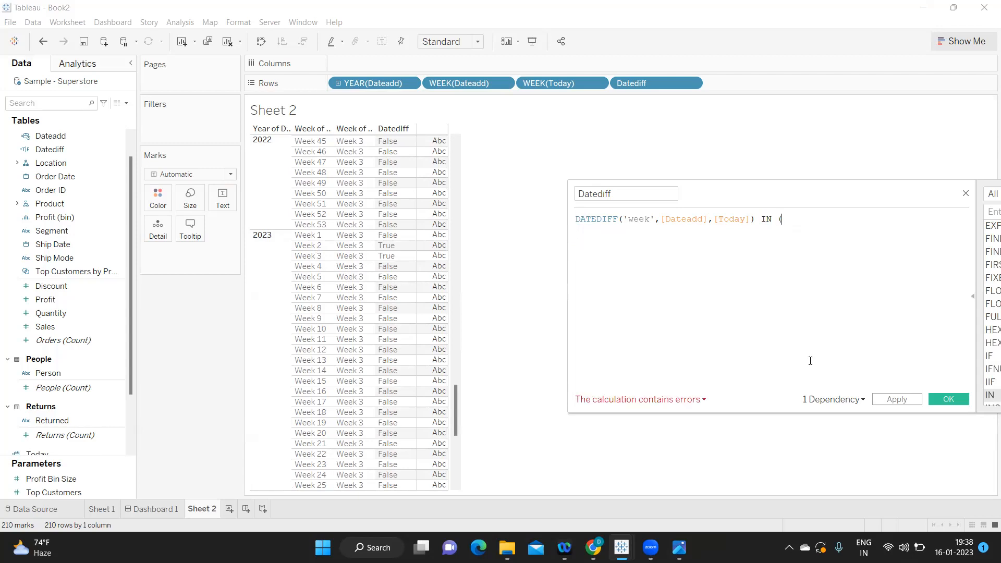
type("0")
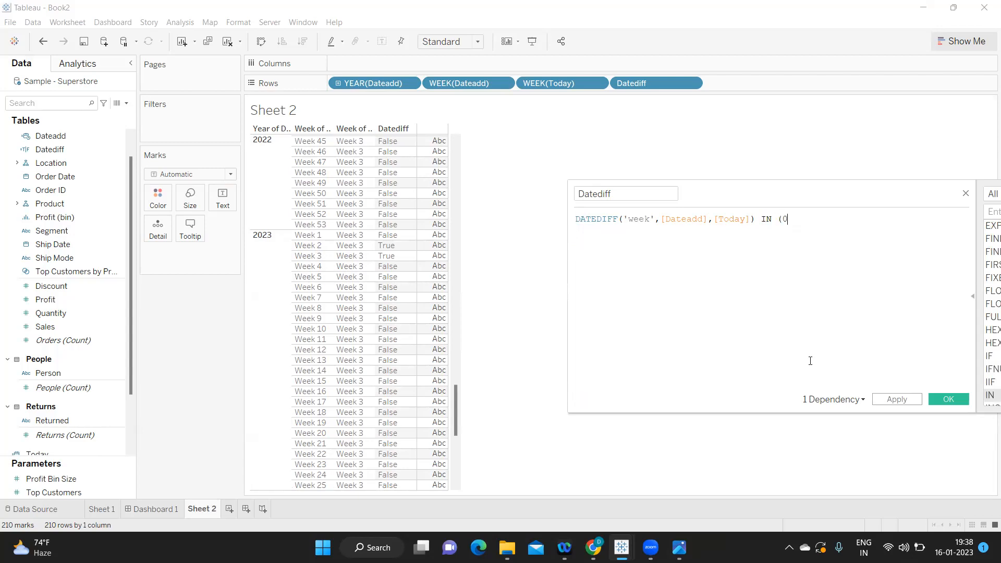
type(",1")
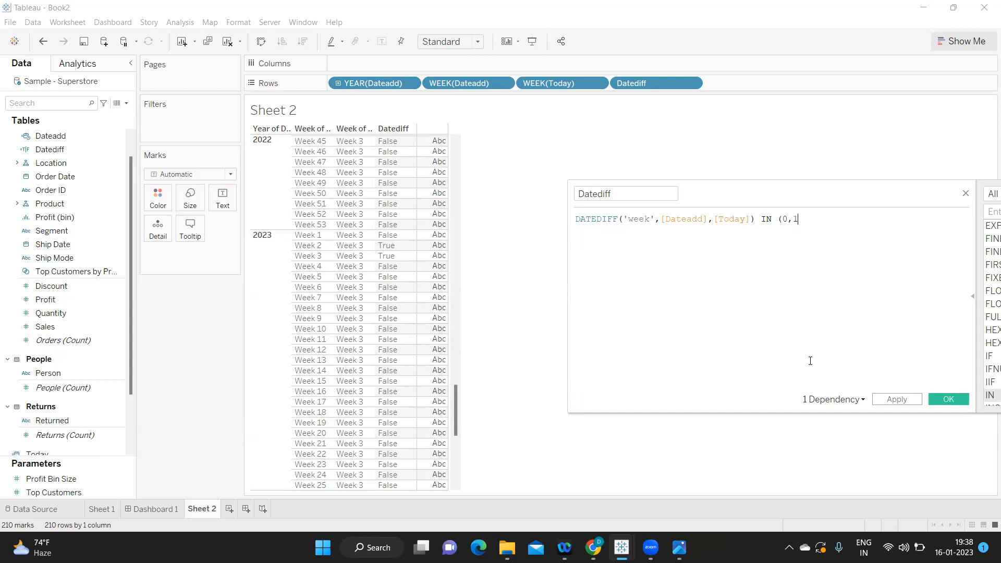
type(")")
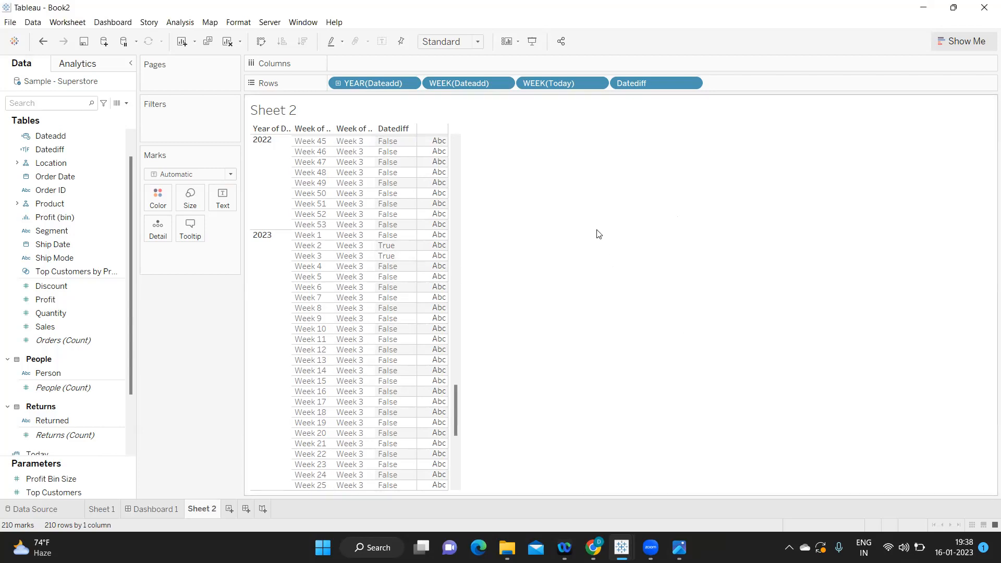
mouse_move(561, 83)
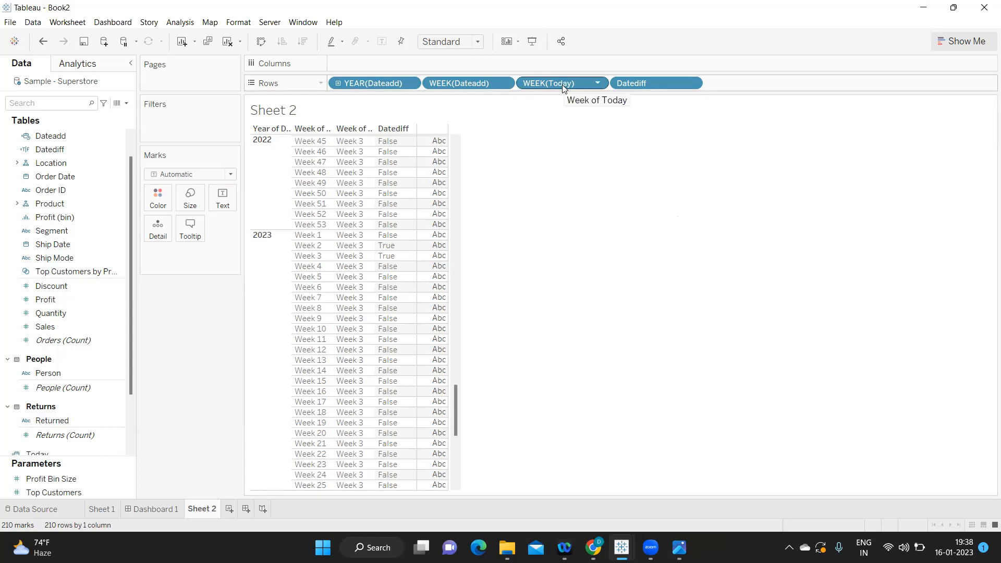
mouse_move(375, 83)
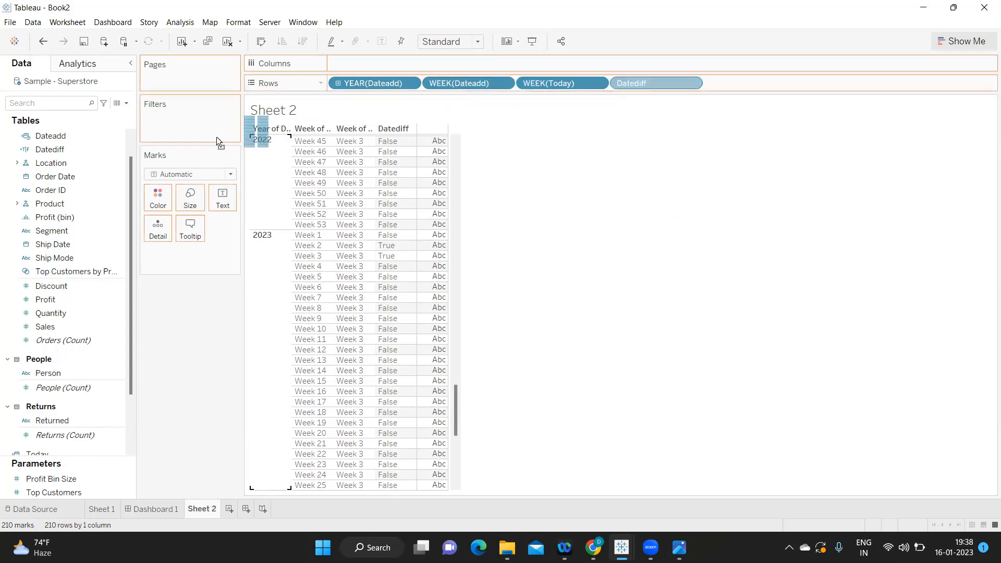
Filter on Datediff keeping only True, leaving Weeks 2 and 3 of 2023.
left_click(654, 83)
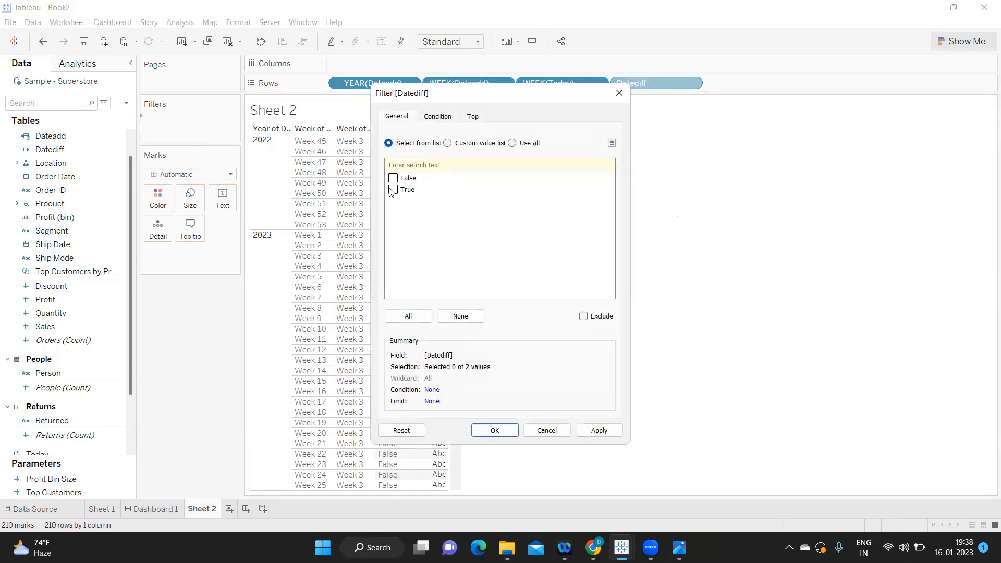
left_click(393, 190)
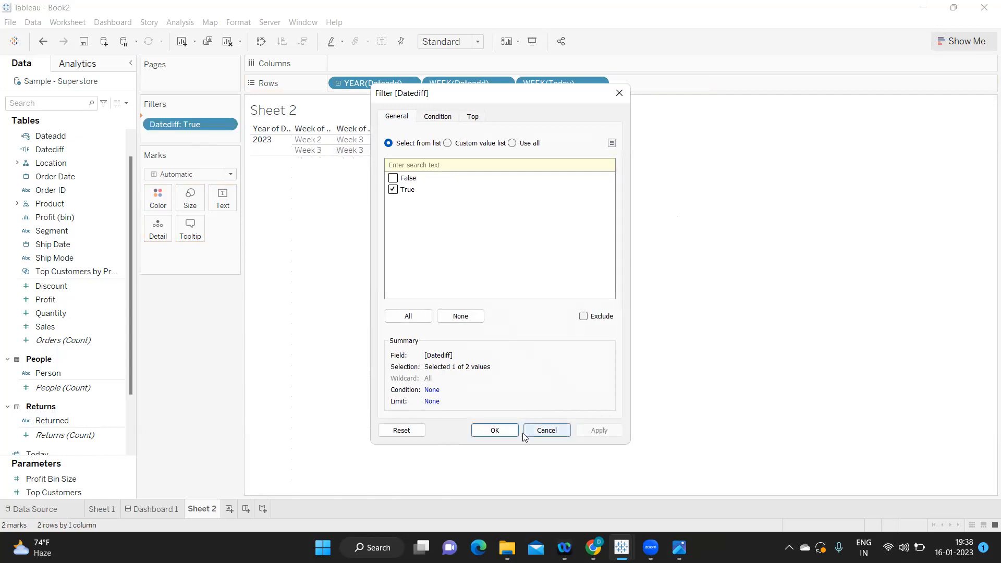
left_click(546, 429)
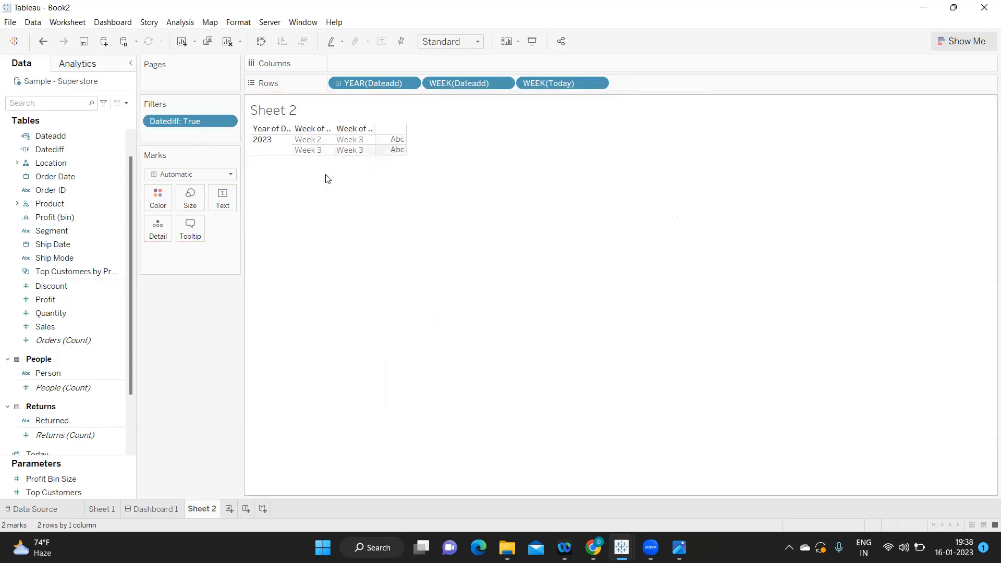
Replace WEEK(Today) with Sales and swap axes for vertical Week 2 and Week 3 sales bars.
left_click_drag(560, 82, 560, 152)
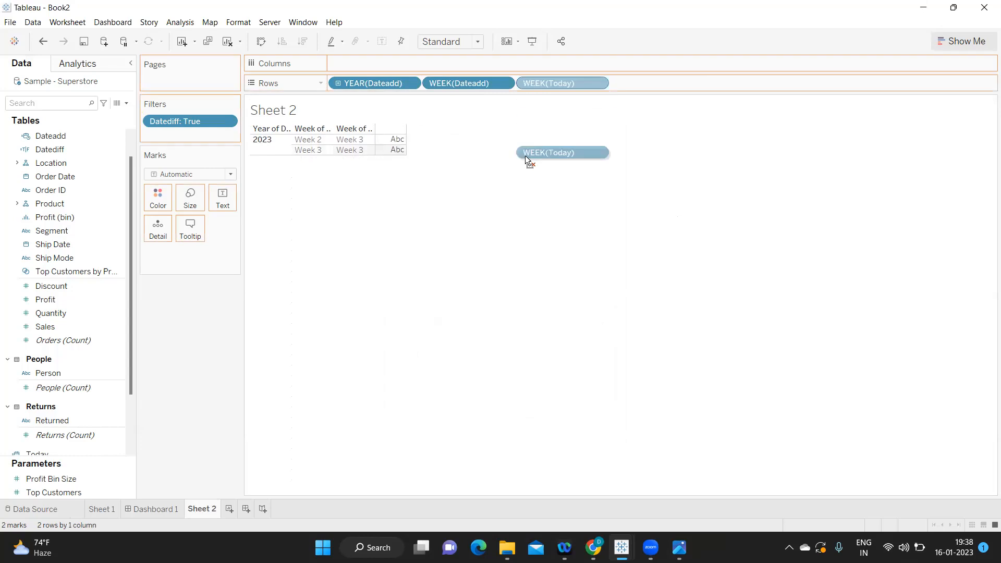
left_click_drag(562, 83, 562, 256)
type("sa")
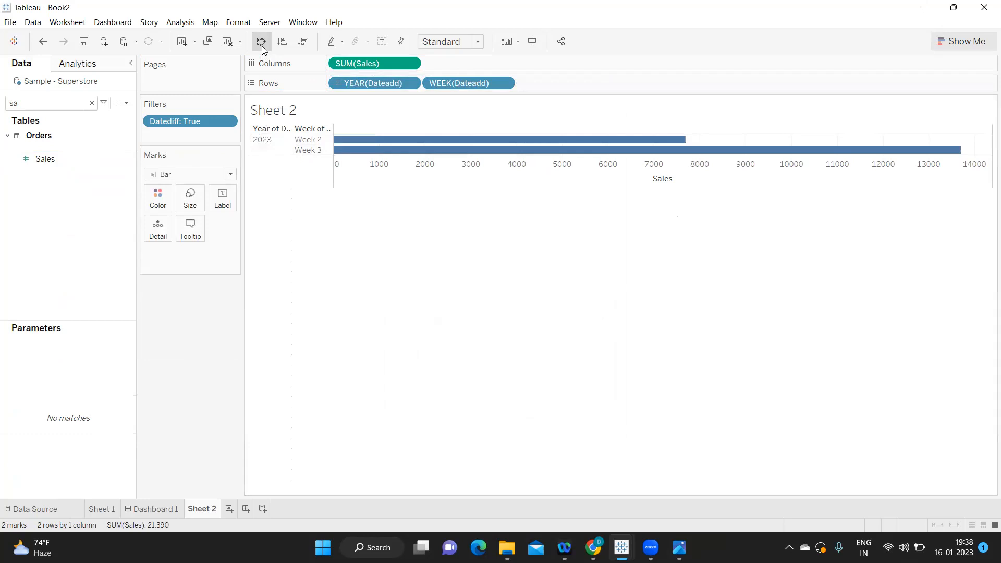
left_click(259, 41)
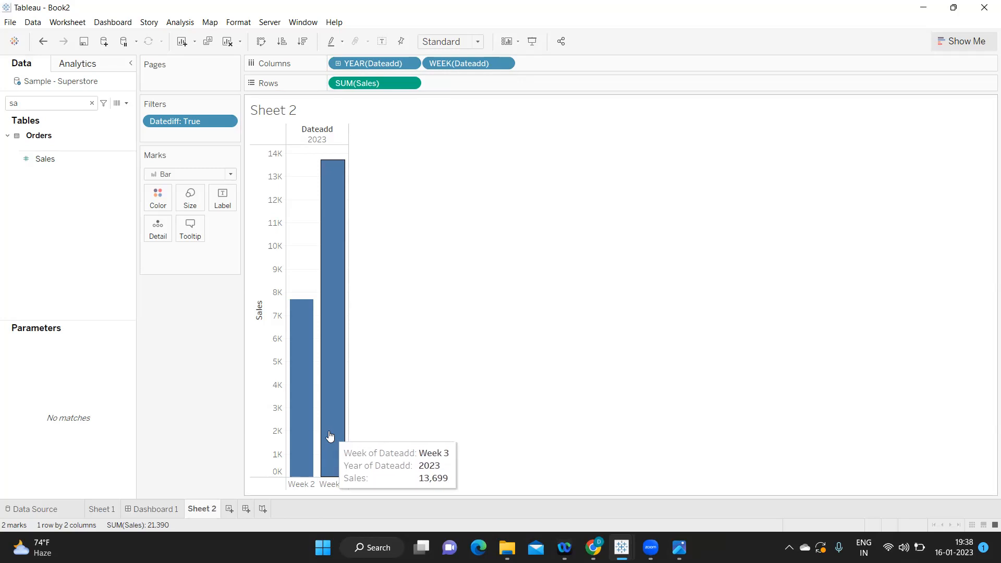
mouse_move(304, 421)
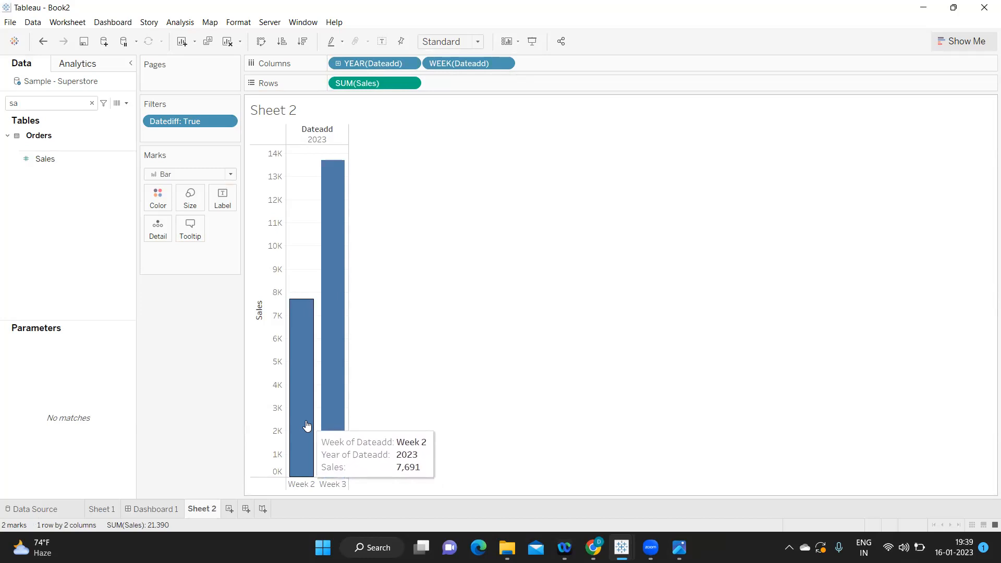
mouse_move(343, 379)
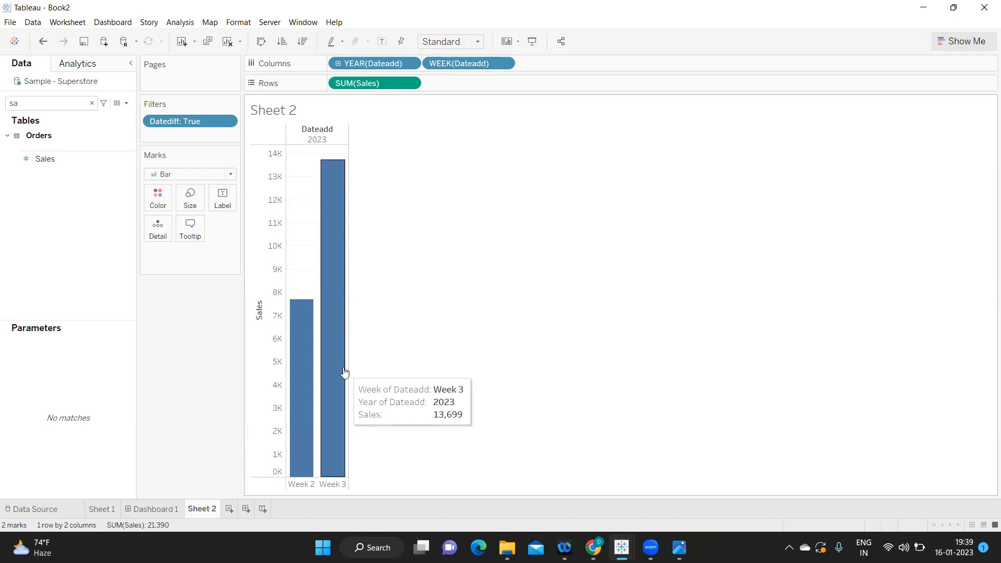
mouse_move(339, 374)
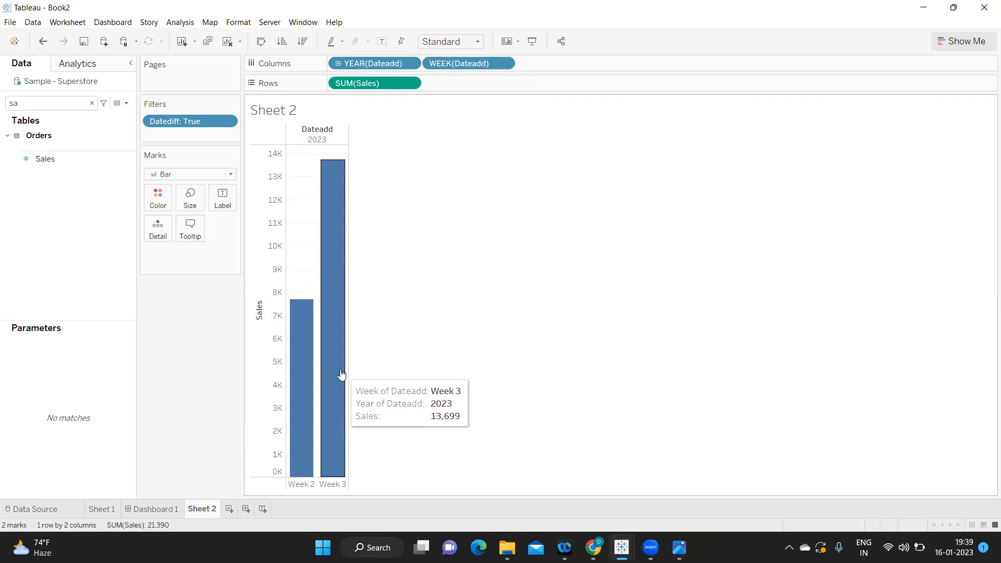
mouse_move(375, 409)
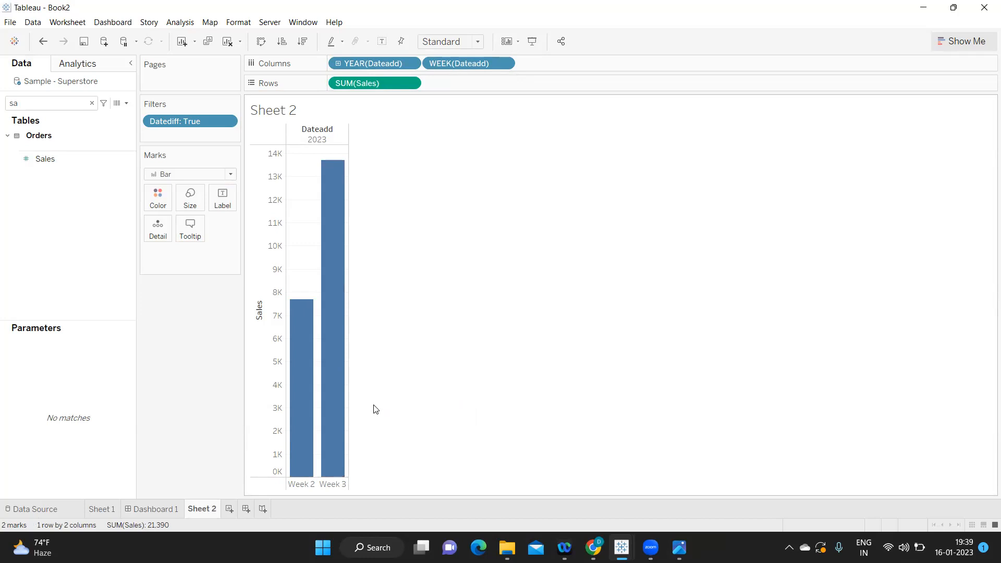
mouse_move(598, 102)
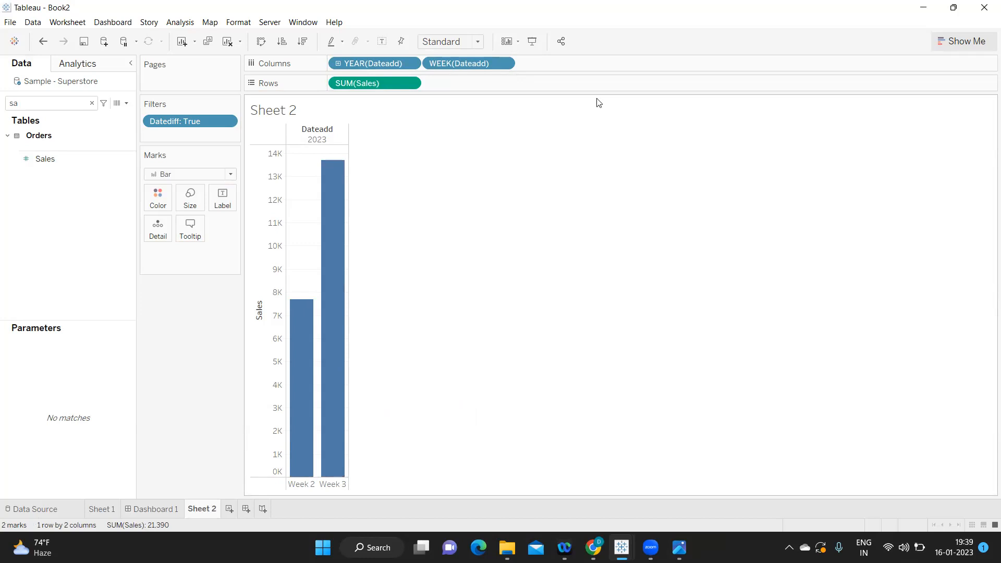